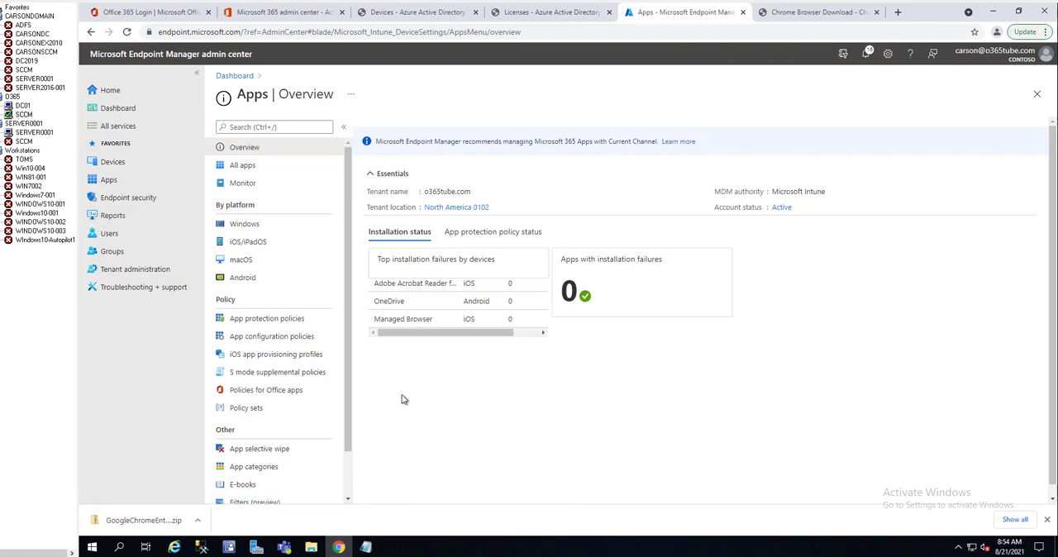
pyautogui.moveTo(395, 420)
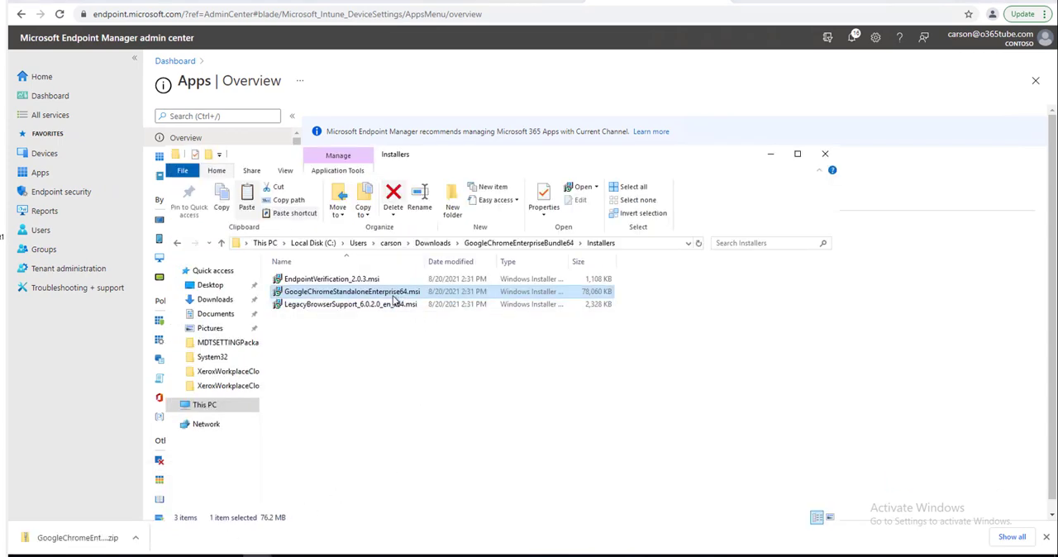
pyautogui.moveTo(370, 303)
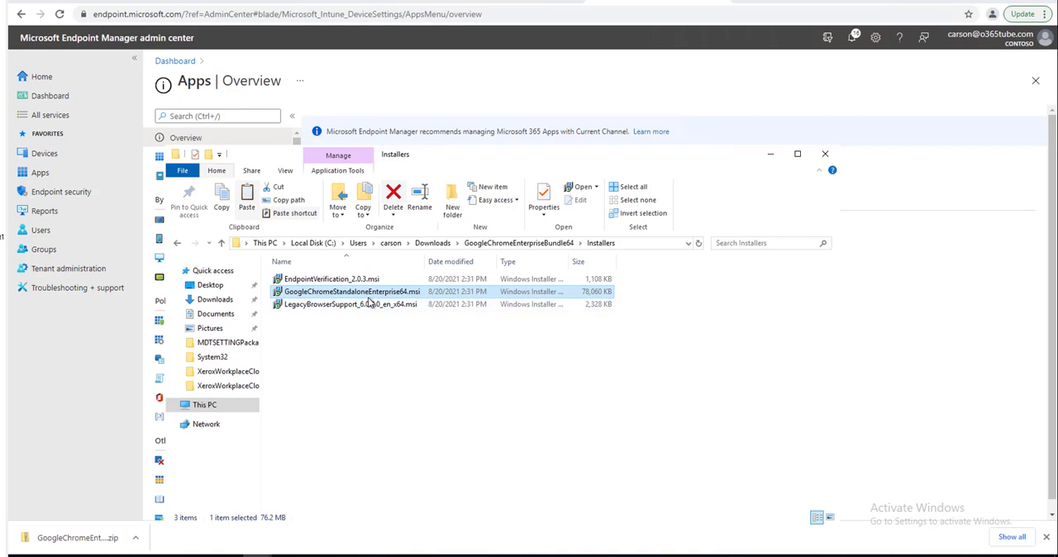
pyautogui.moveTo(351, 291)
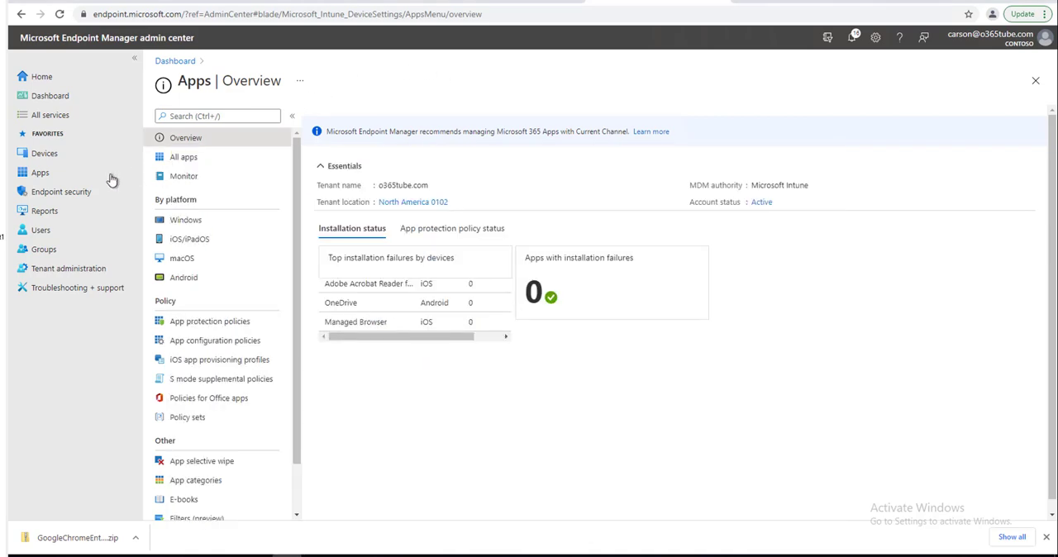
pyautogui.moveTo(44, 48)
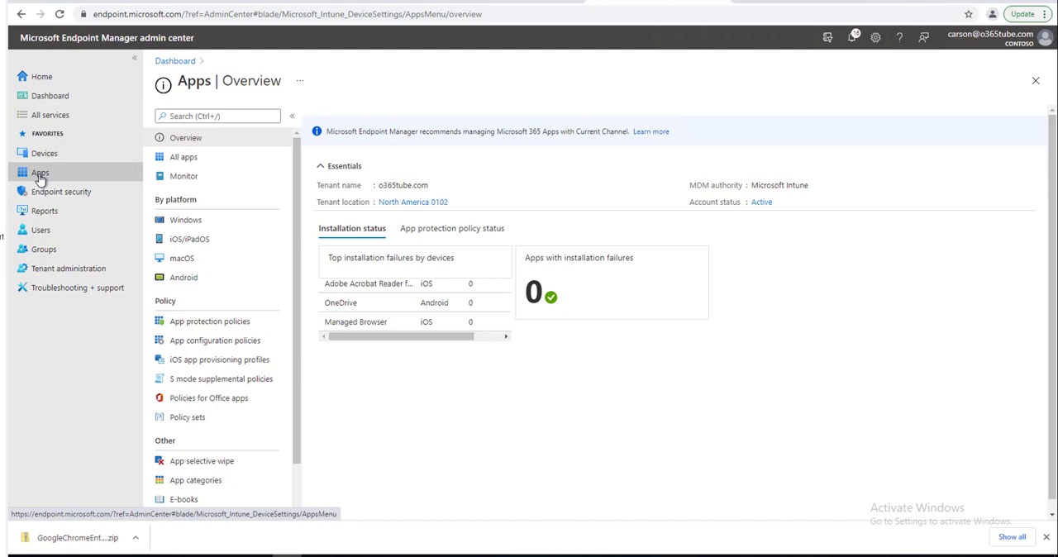
# Step: Start adding a new app under Apps > Windows with app type Line-of-business app
pyautogui.click(185, 219)
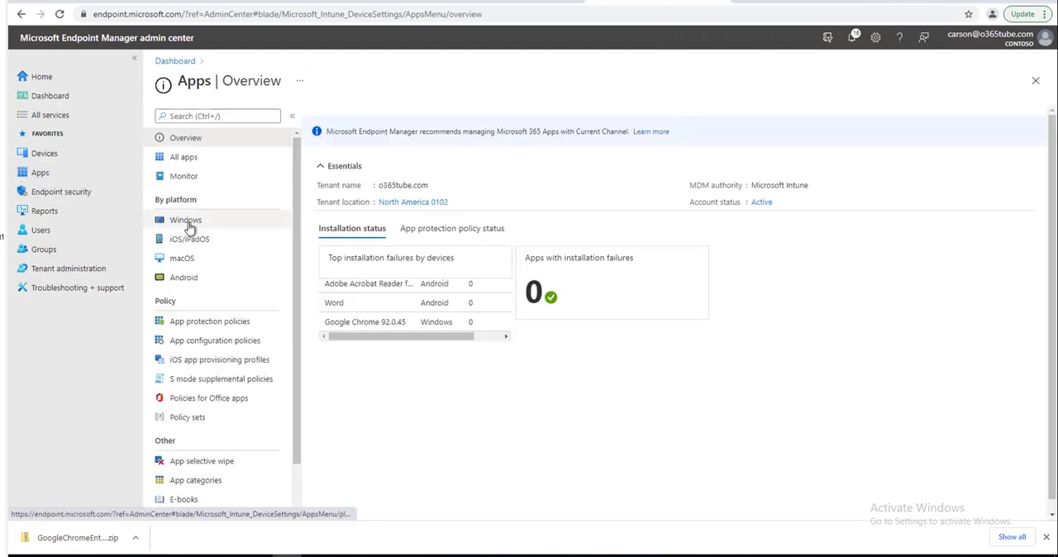
pyautogui.click(186, 219)
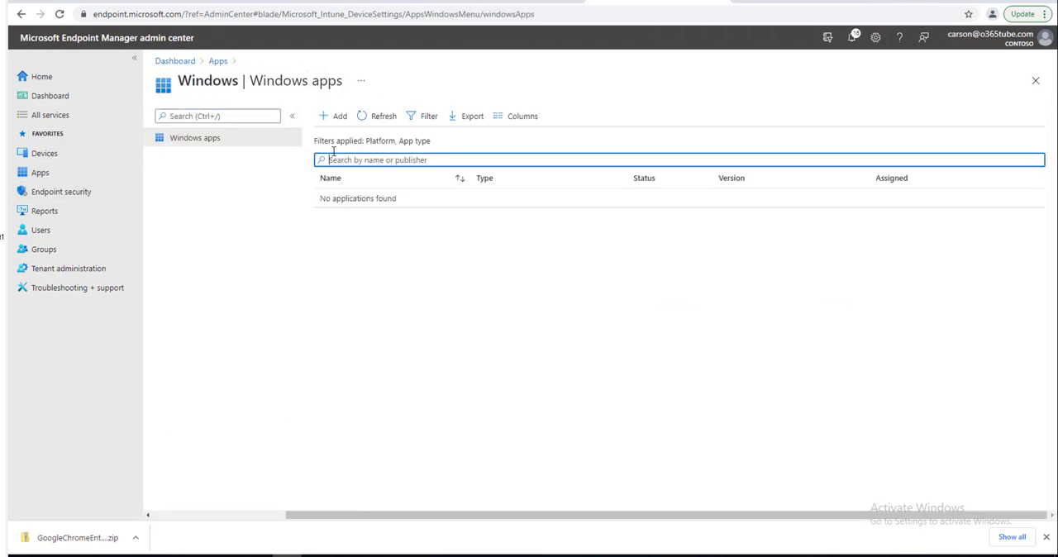
pyautogui.click(335, 116)
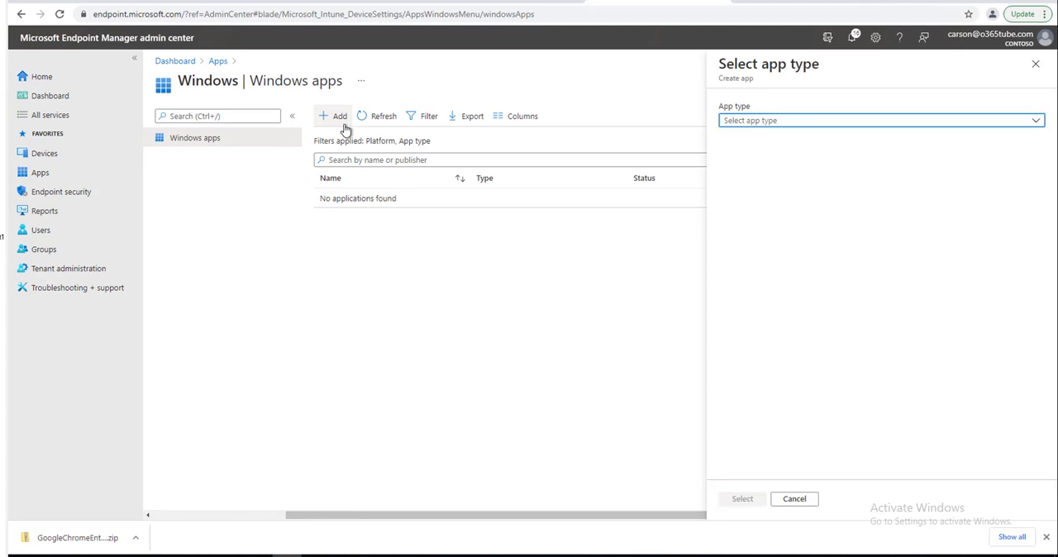
pyautogui.moveTo(829, 130)
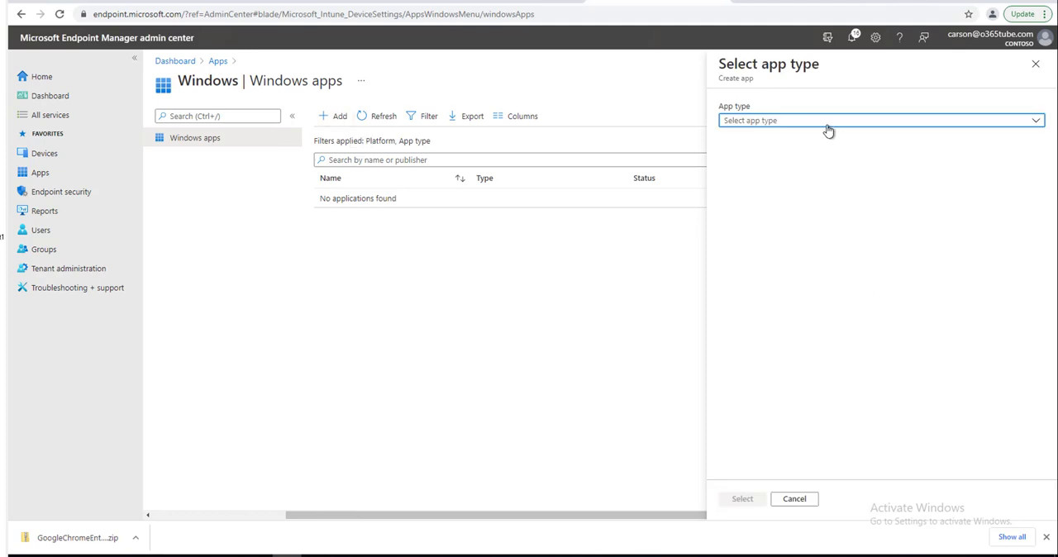
pyautogui.click(878, 121)
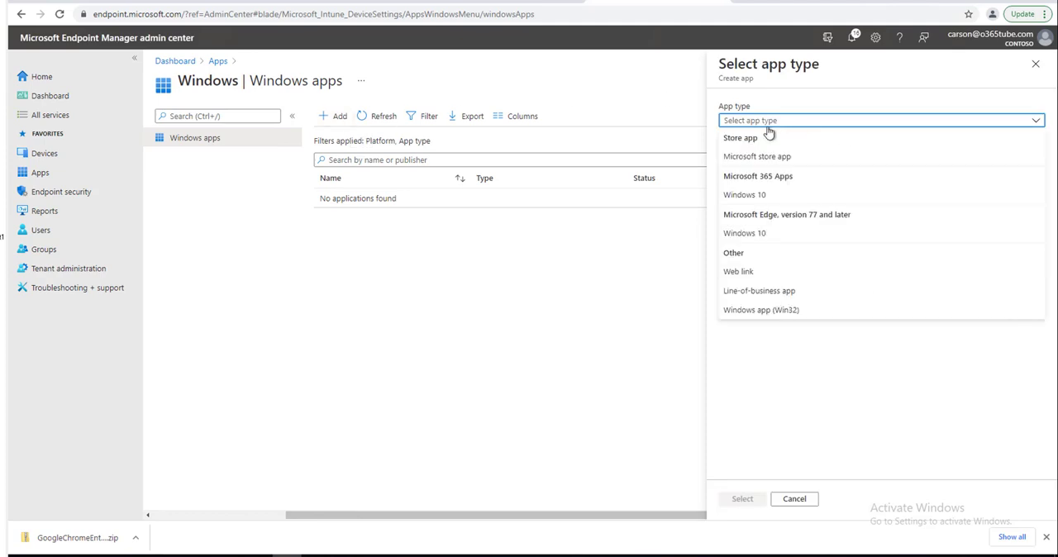
pyautogui.moveTo(770, 309)
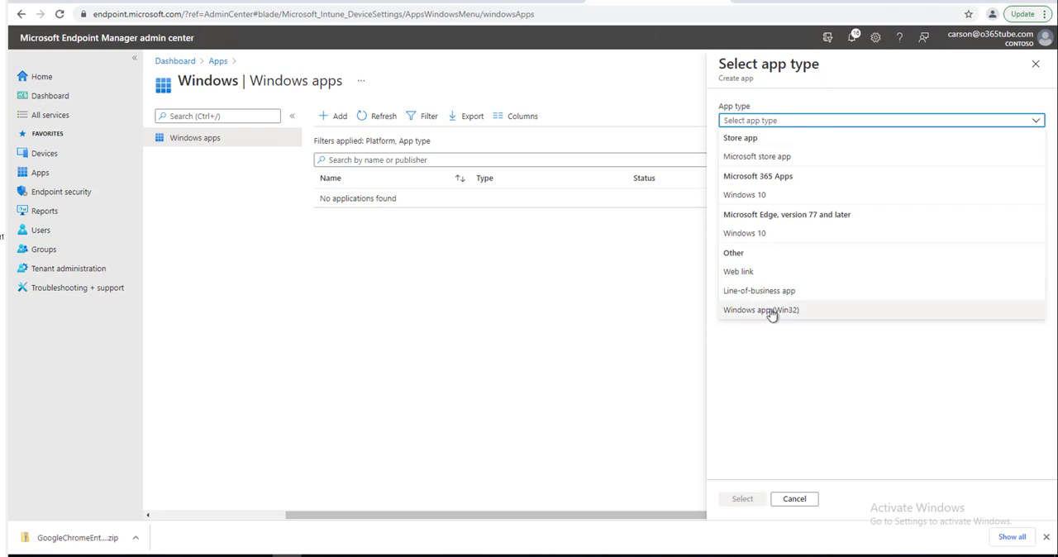
pyautogui.moveTo(746, 306)
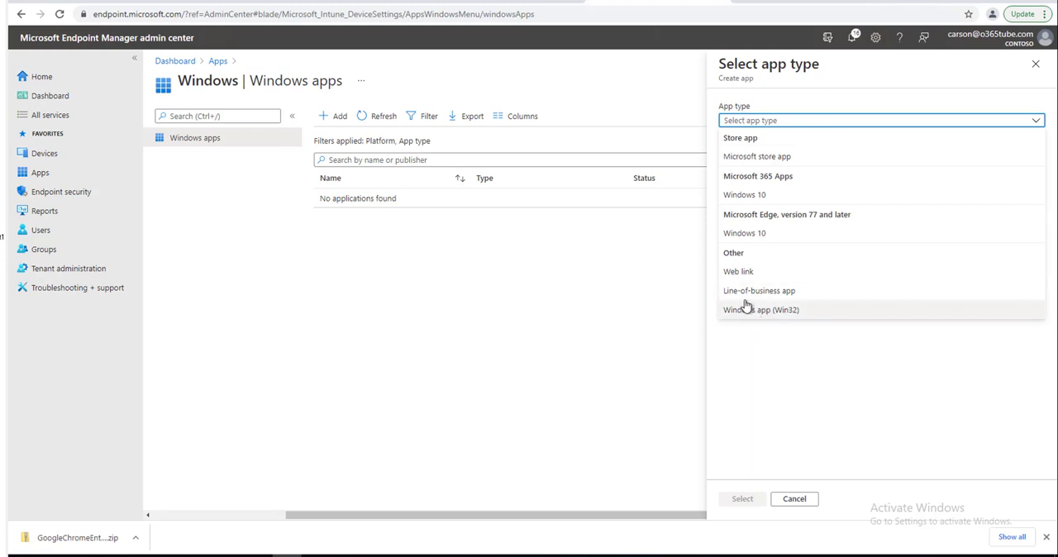
pyautogui.click(759, 290)
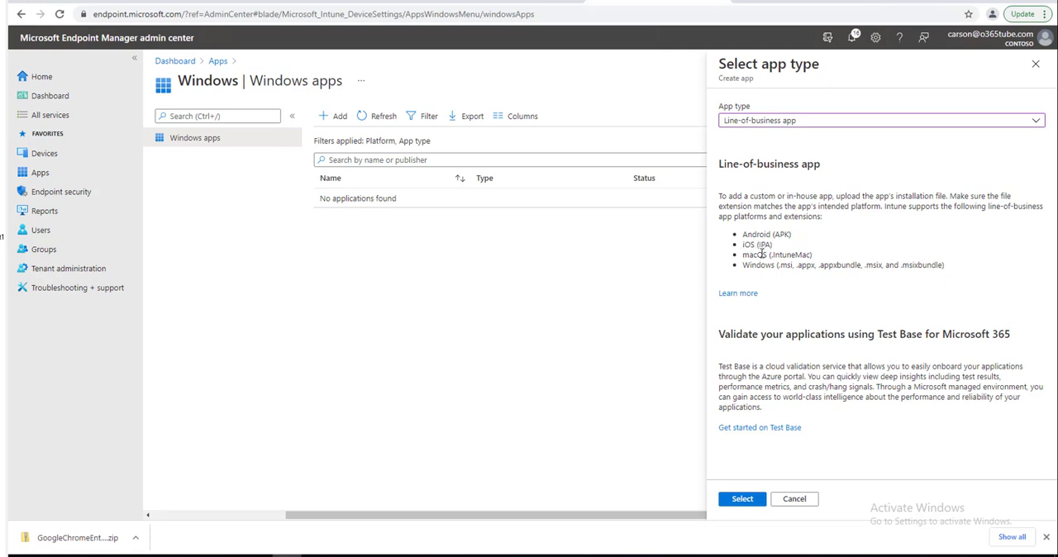
pyautogui.moveTo(756, 269)
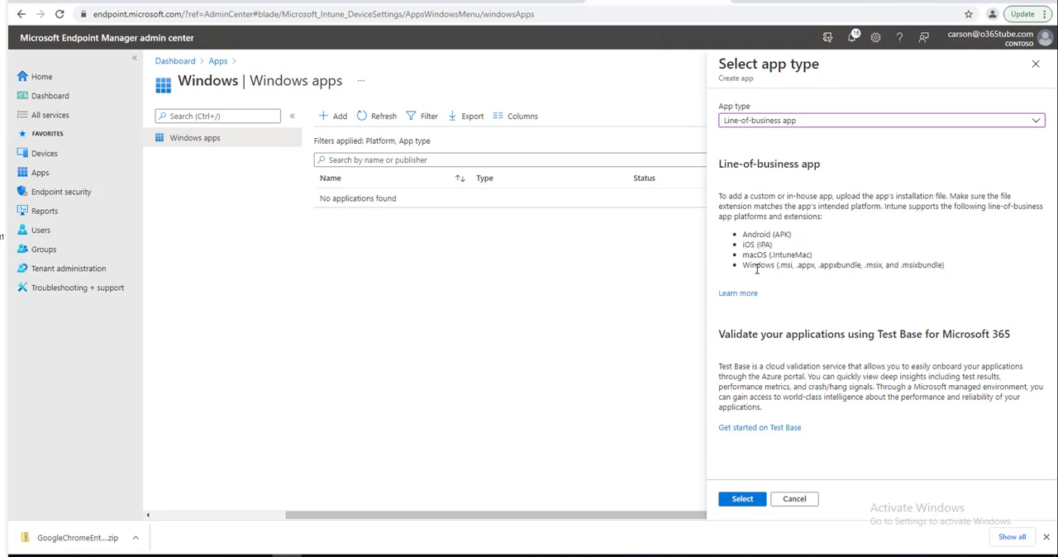
pyautogui.moveTo(841, 267)
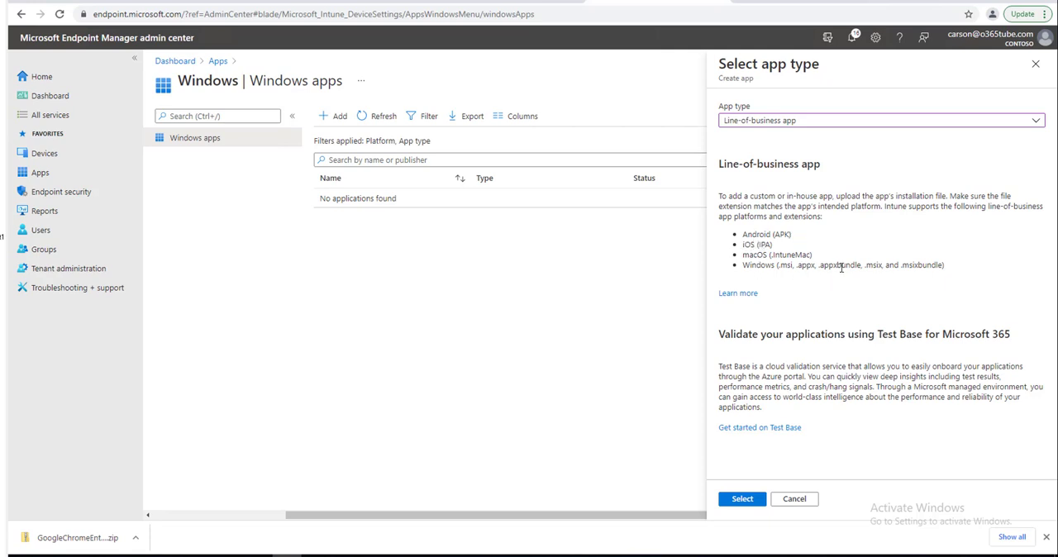
pyautogui.moveTo(911, 266)
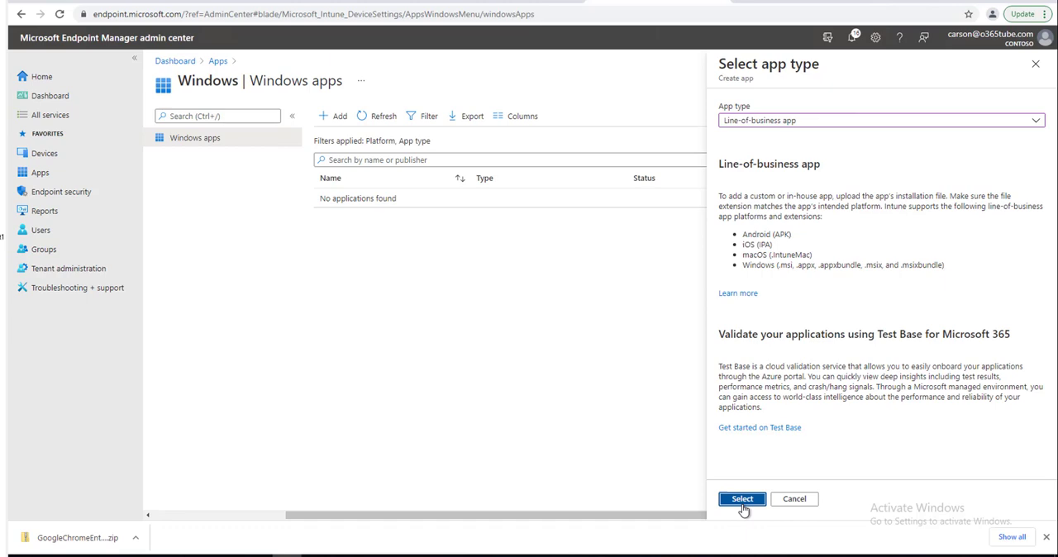
# Step: Attach the GoogleChromeStandaloneEnterprise64.msi package to the new line-of-business app
pyautogui.click(741, 498)
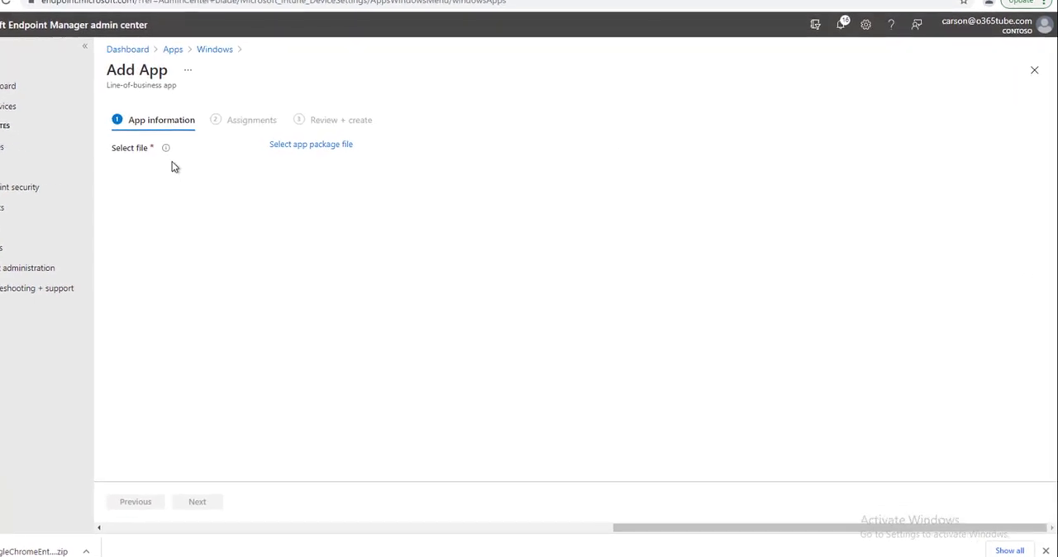
pyautogui.moveTo(310, 144)
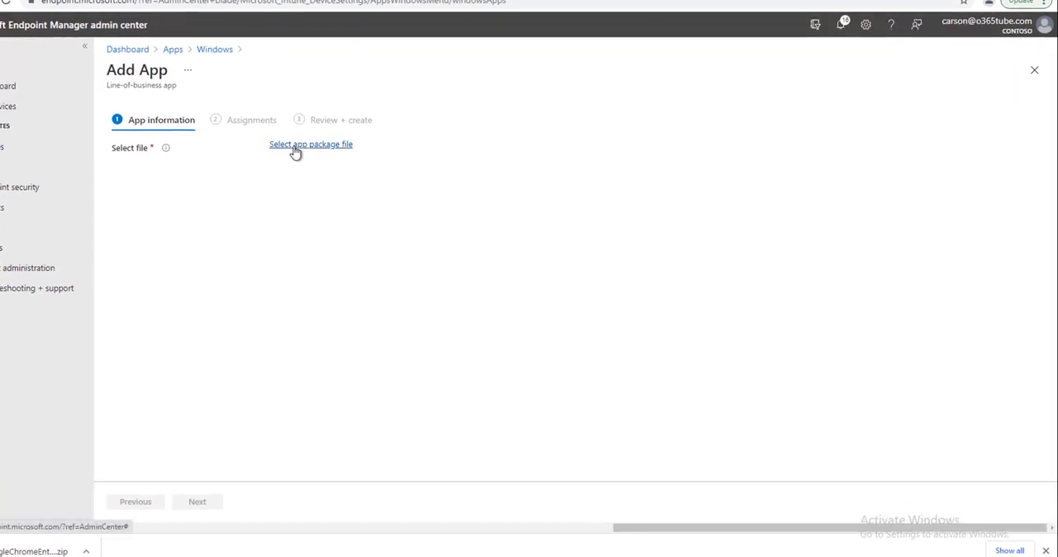
pyautogui.click(310, 144)
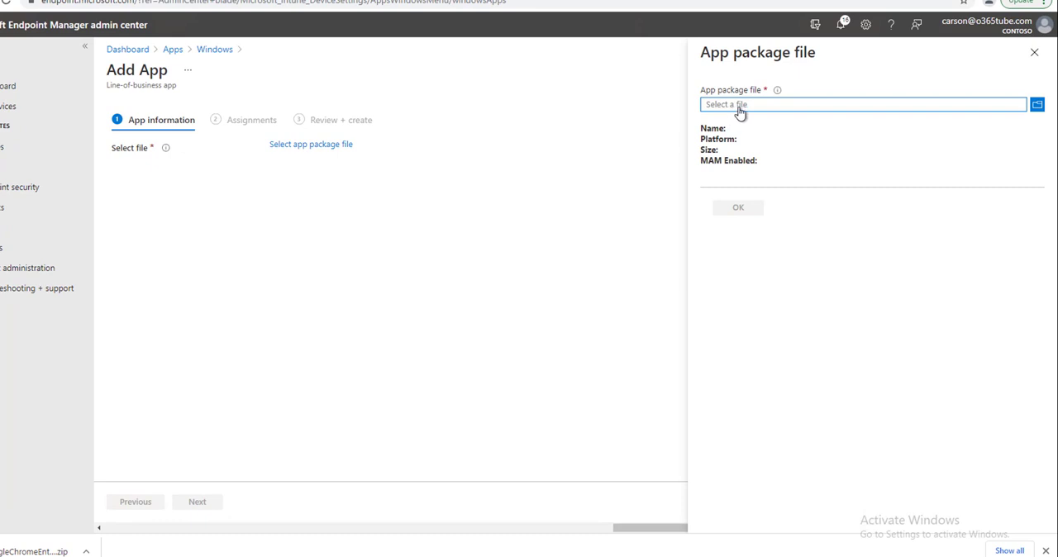
pyautogui.click(1036, 104)
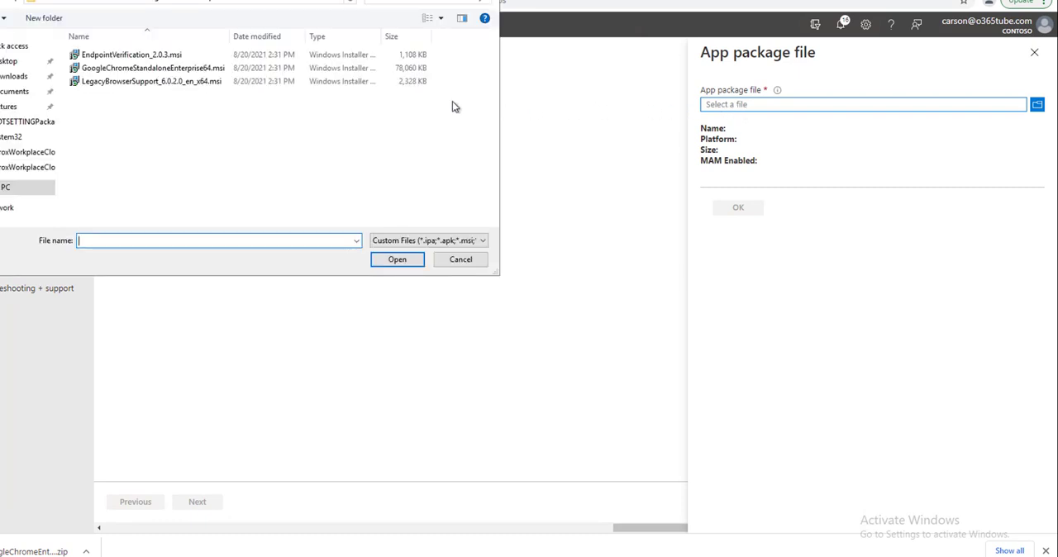
pyautogui.moveTo(151, 67)
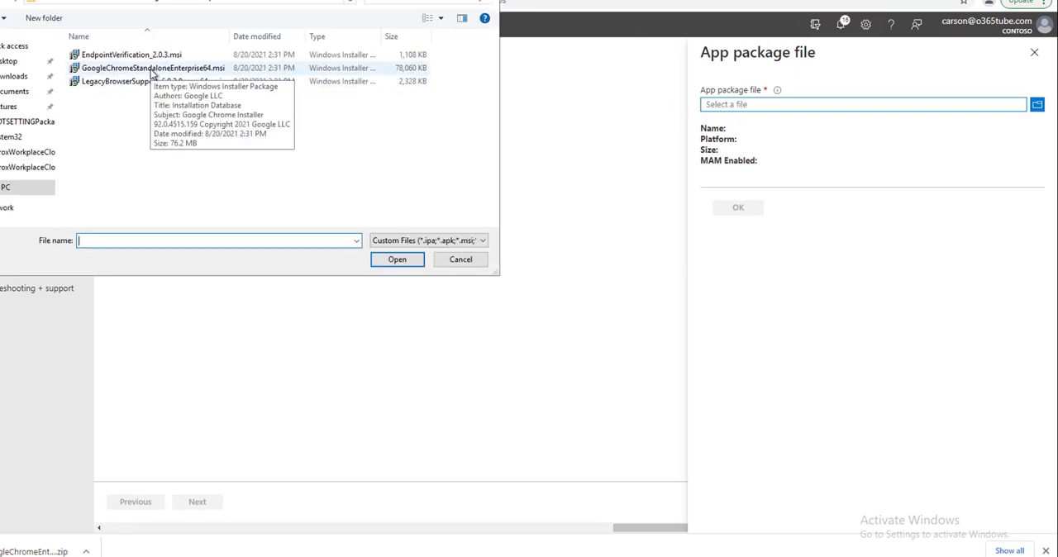
pyautogui.click(397, 259)
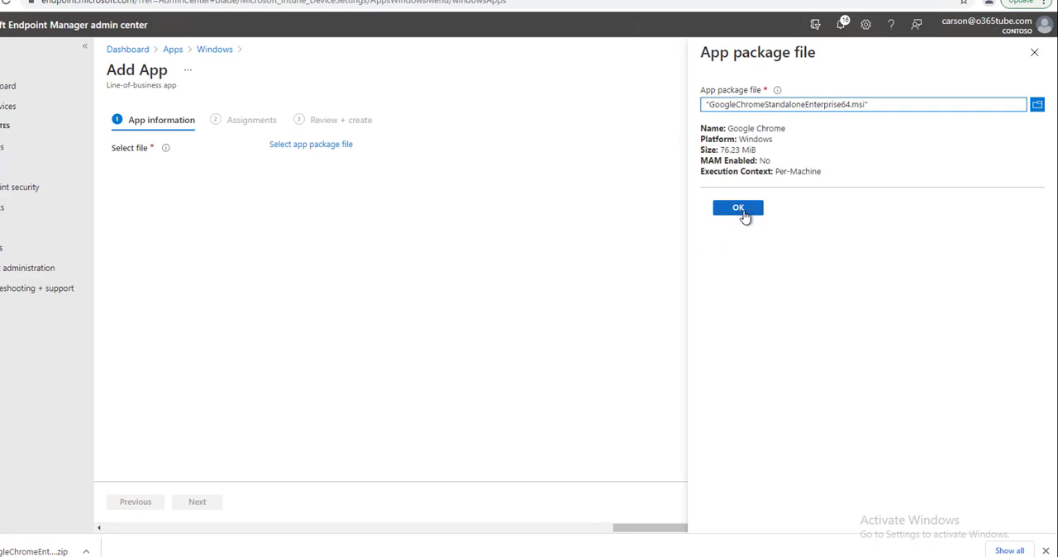
pyautogui.click(737, 207)
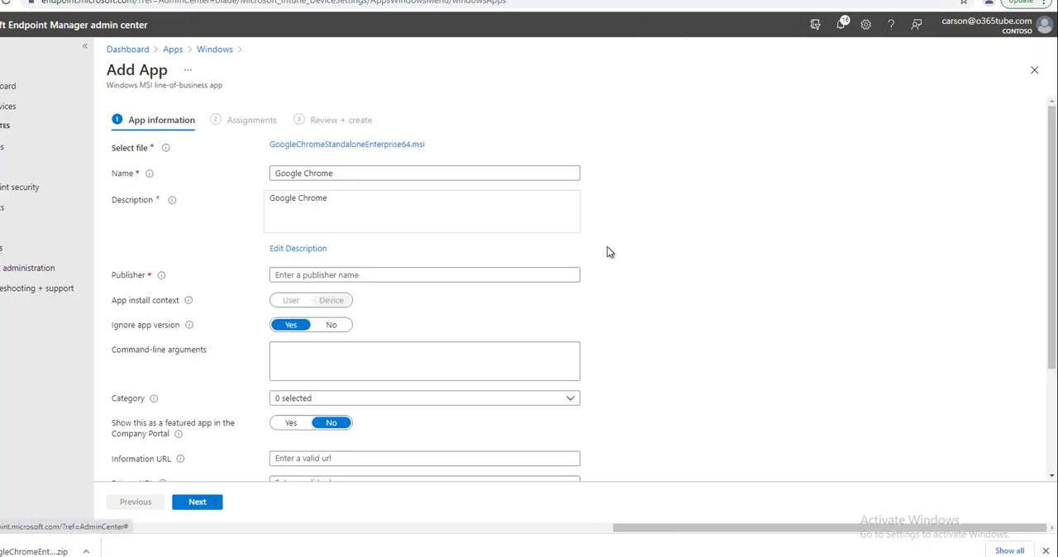
# Step: Rename the app to Google Chrome 92.0.45 and set description to 'Google Chrome installation'
pyautogui.click(424, 173)
pyautogui.write(' 92')
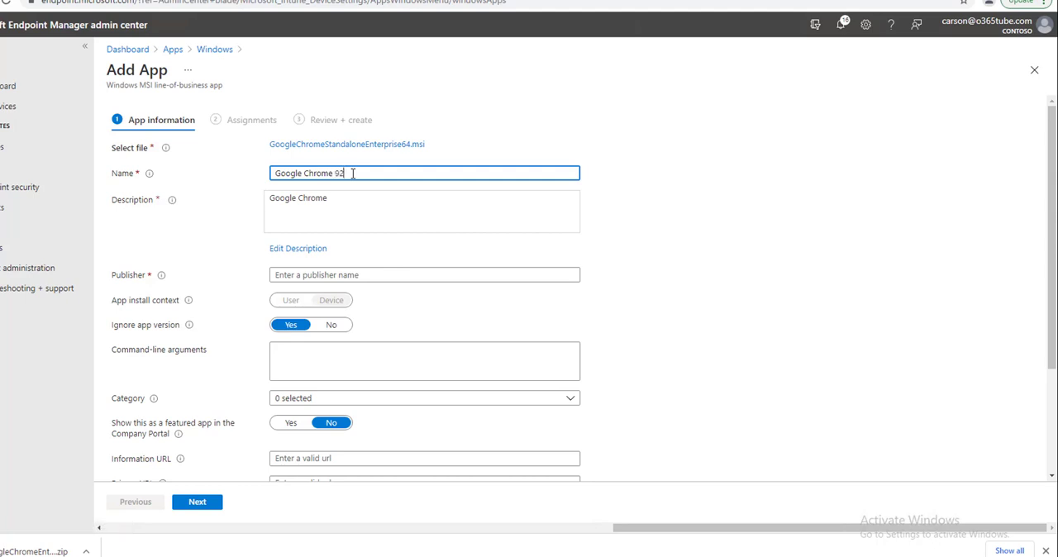
pyautogui.write('.0.45')
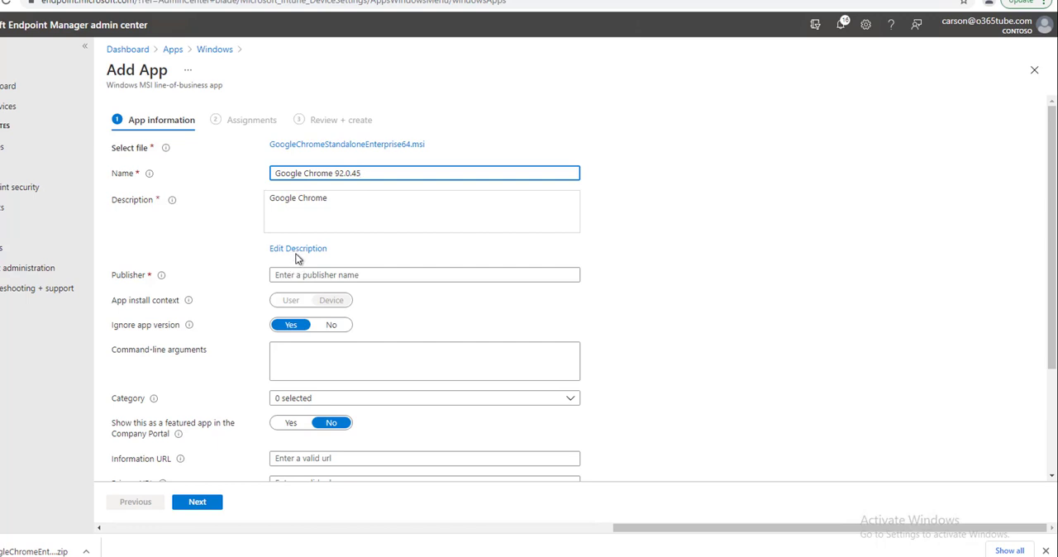
pyautogui.click(298, 248)
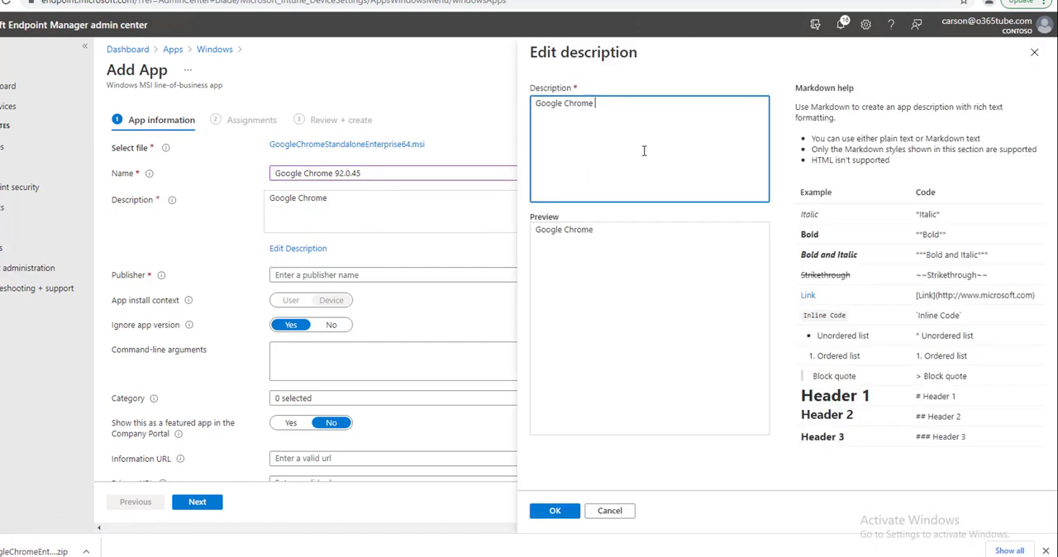
pyautogui.write('installat')
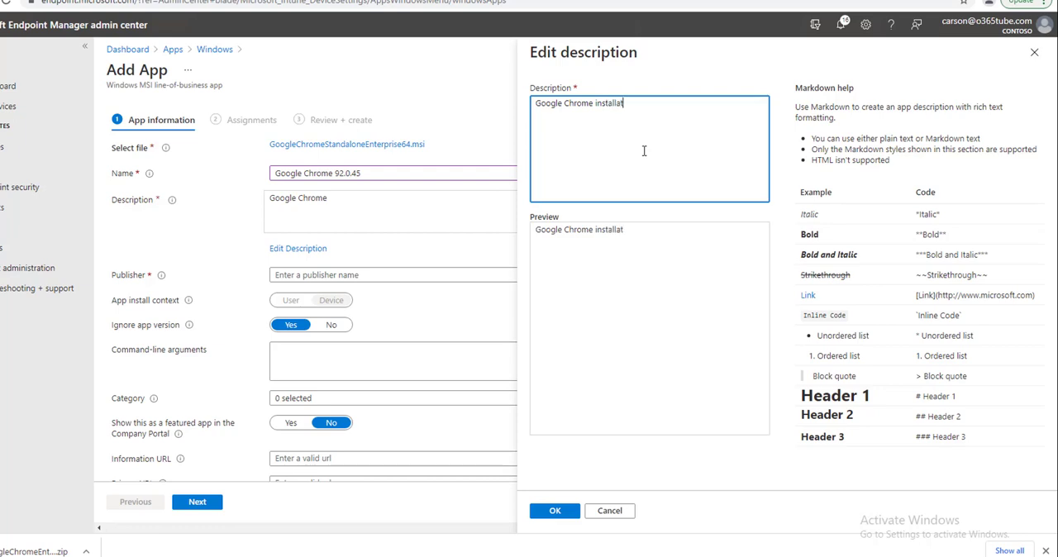
pyautogui.write('ion')
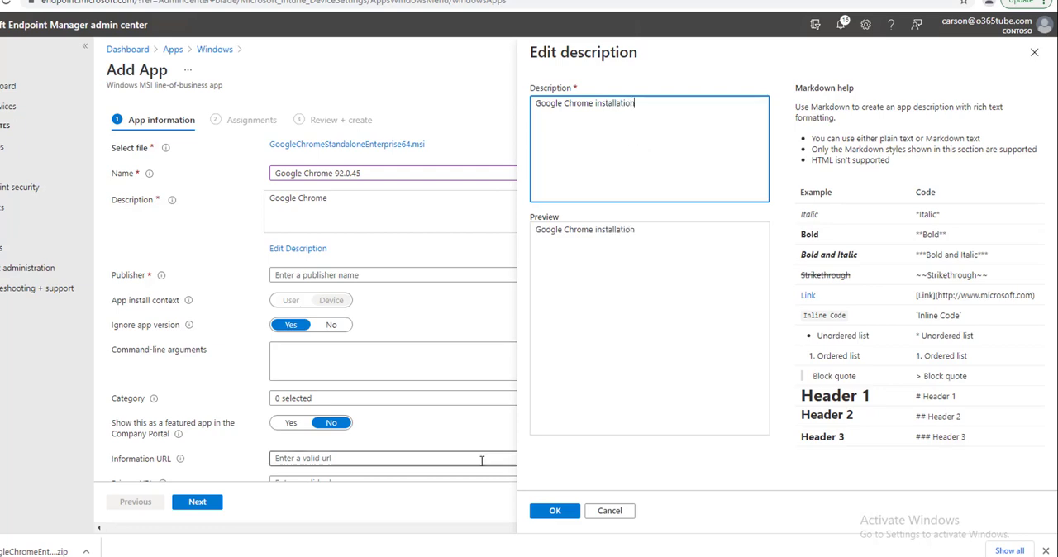
pyautogui.click(554, 510)
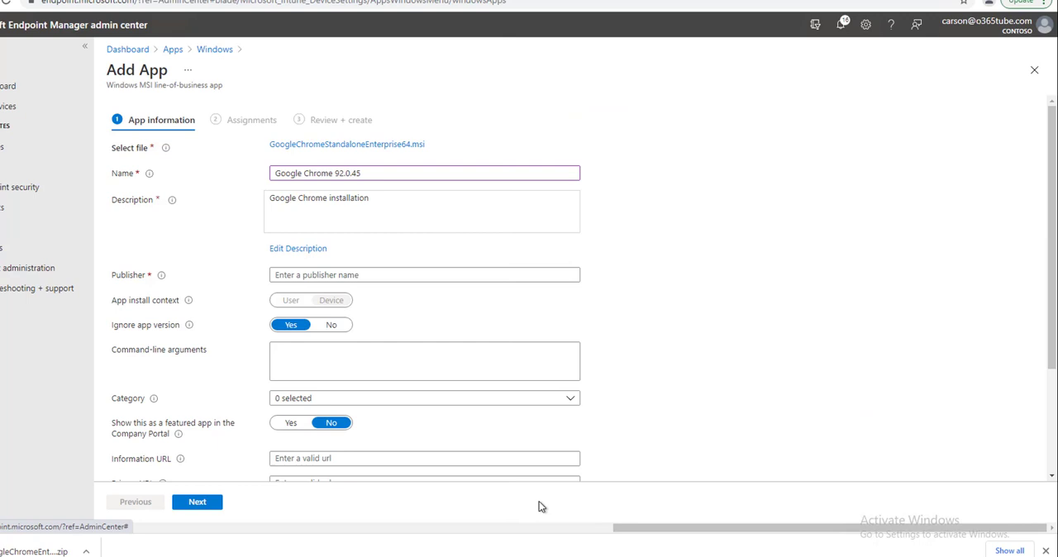
# Step: Enter Google as publisher, leaving command-line arguments and category empty
pyautogui.click(424, 275)
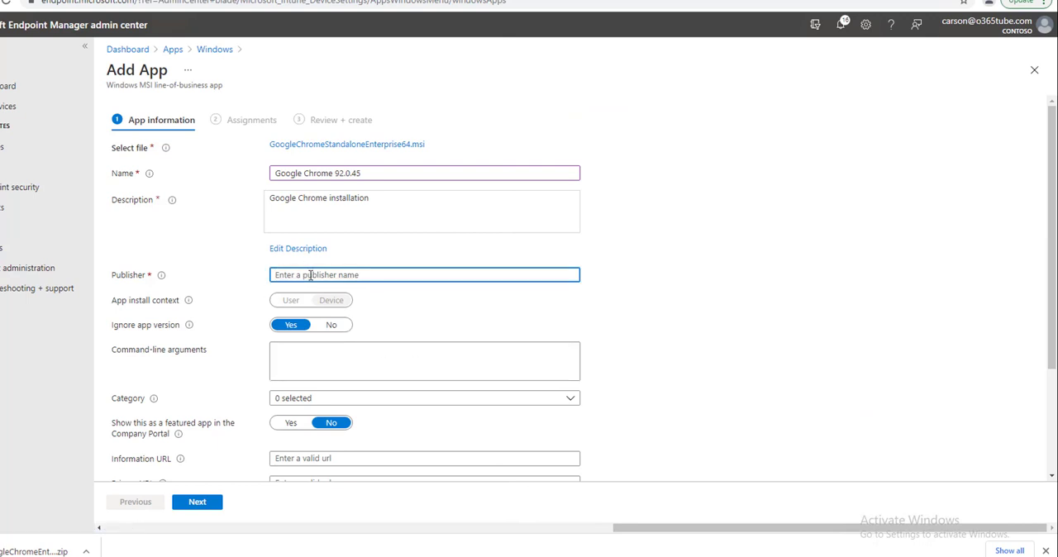
pyautogui.write('G')
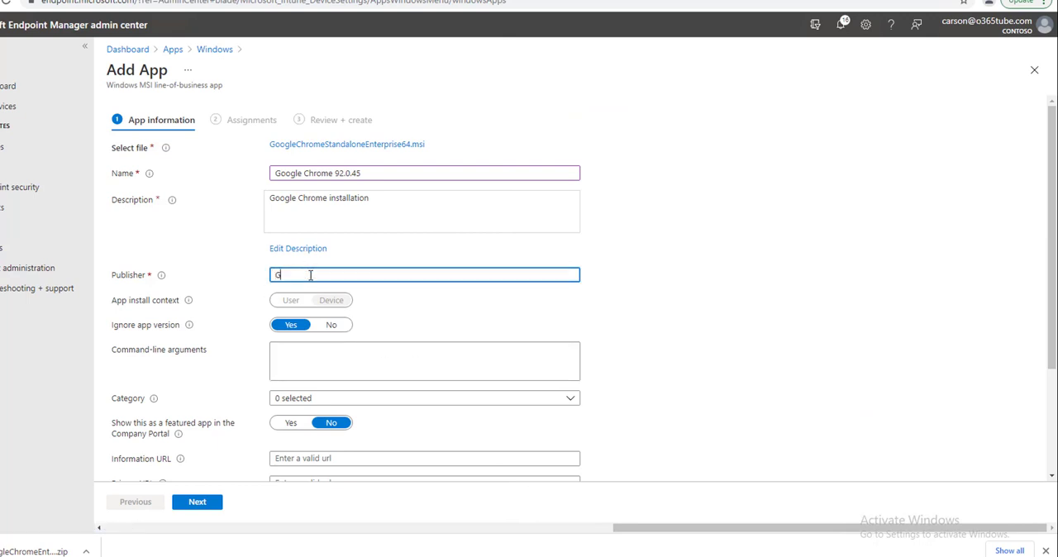
pyautogui.write('oogle')
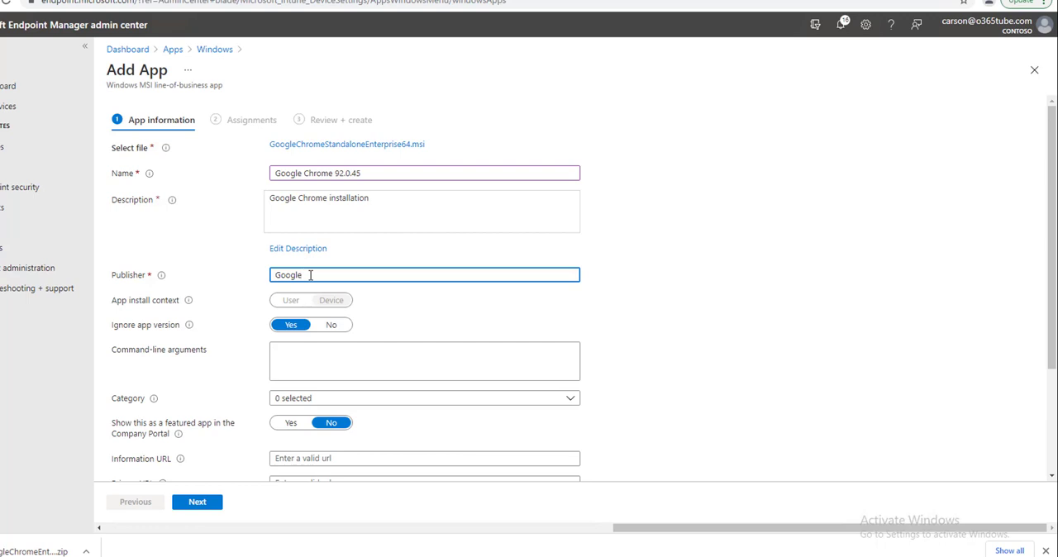
pyautogui.moveTo(221, 316)
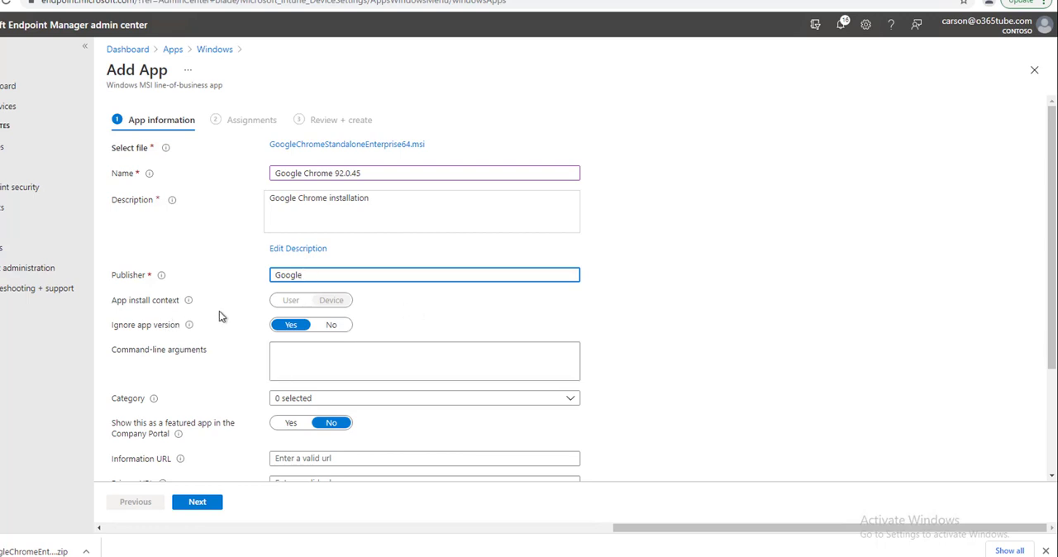
pyautogui.moveTo(339, 311)
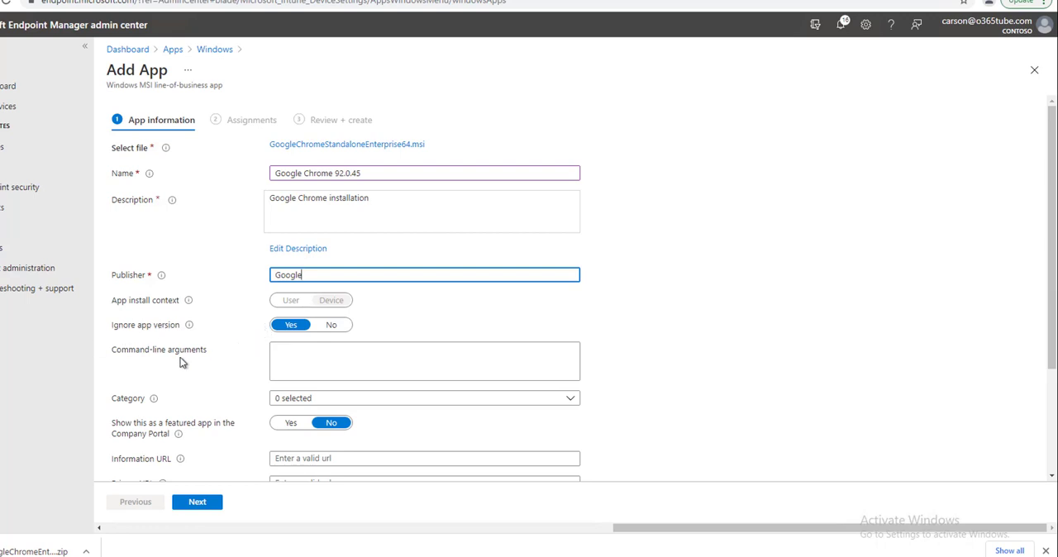
pyautogui.click(424, 361)
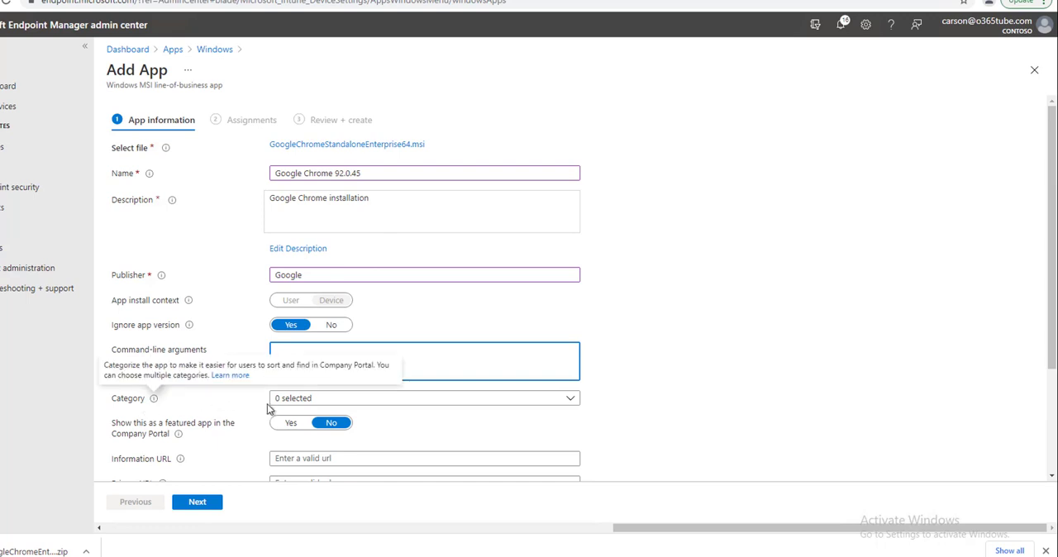
pyautogui.click(422, 398)
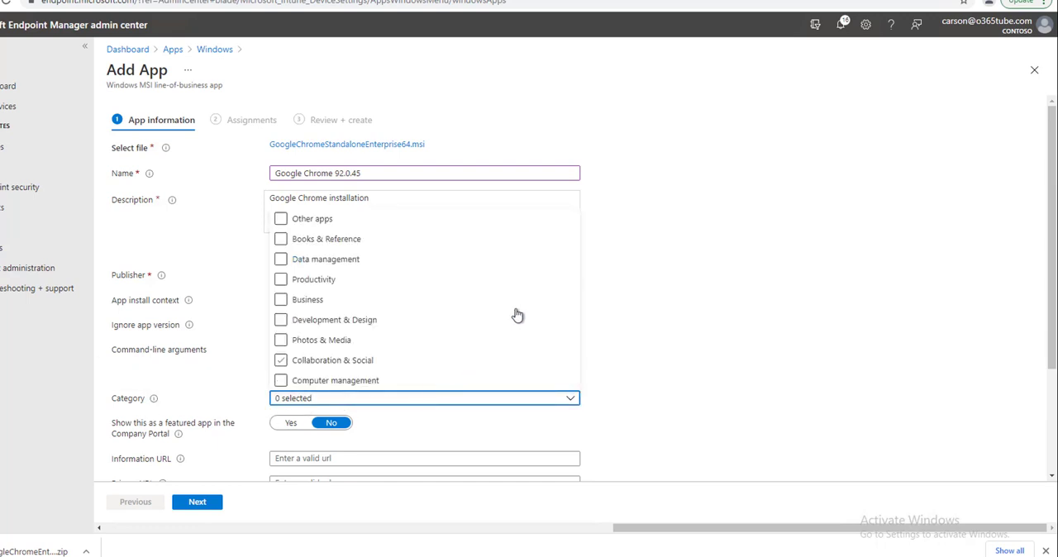
pyautogui.click(280, 238)
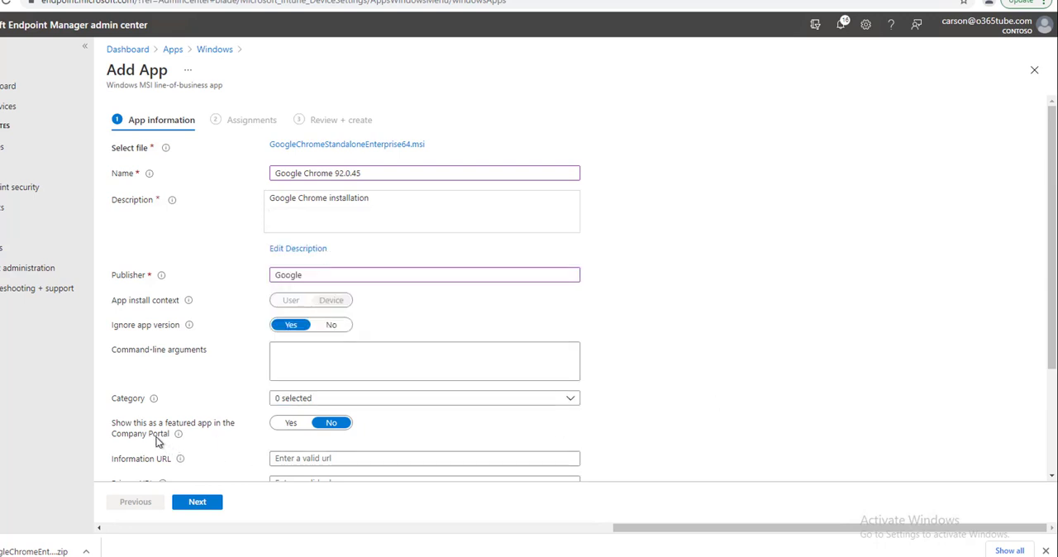
pyautogui.moveTo(202, 439)
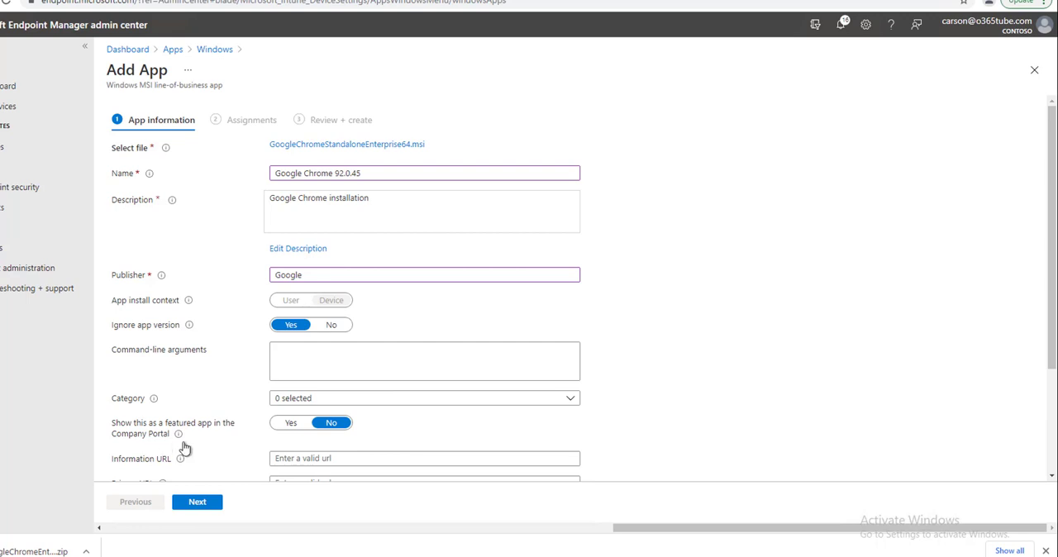
# Step: Leave the remaining optional app information fields blank and continue to Assignments
pyautogui.scroll(-3)
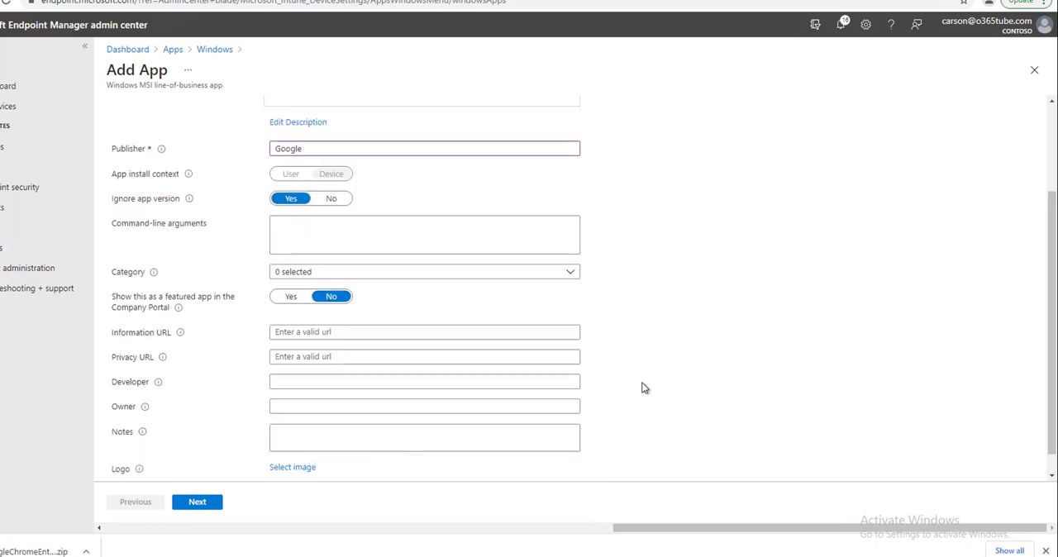
pyautogui.moveTo(170, 351)
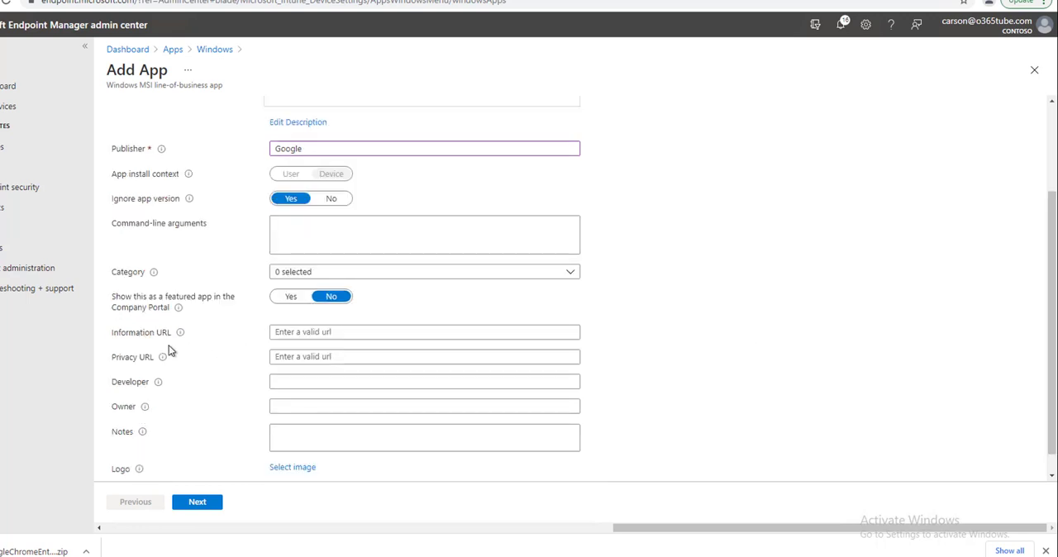
pyautogui.moveTo(194, 348)
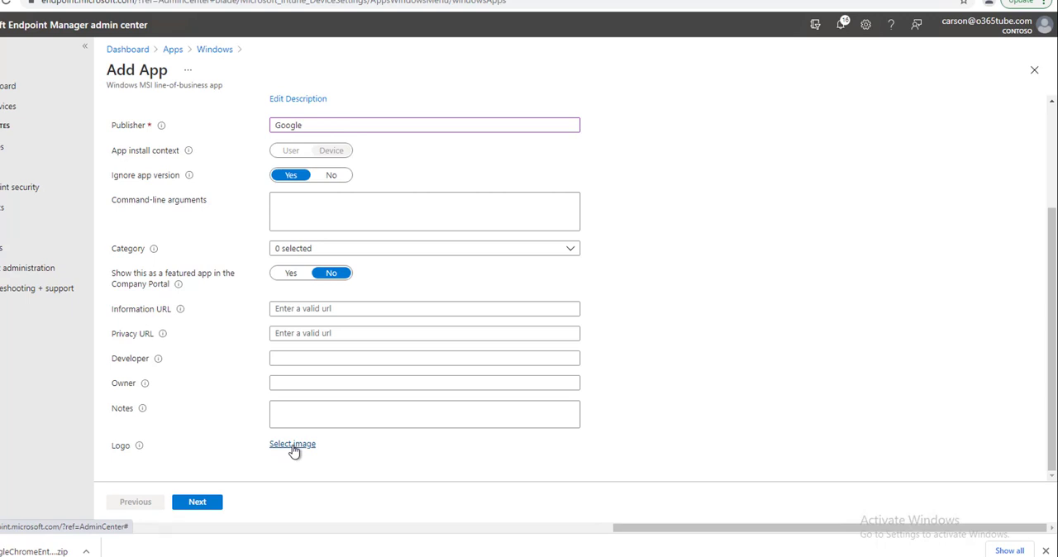
pyautogui.moveTo(209, 463)
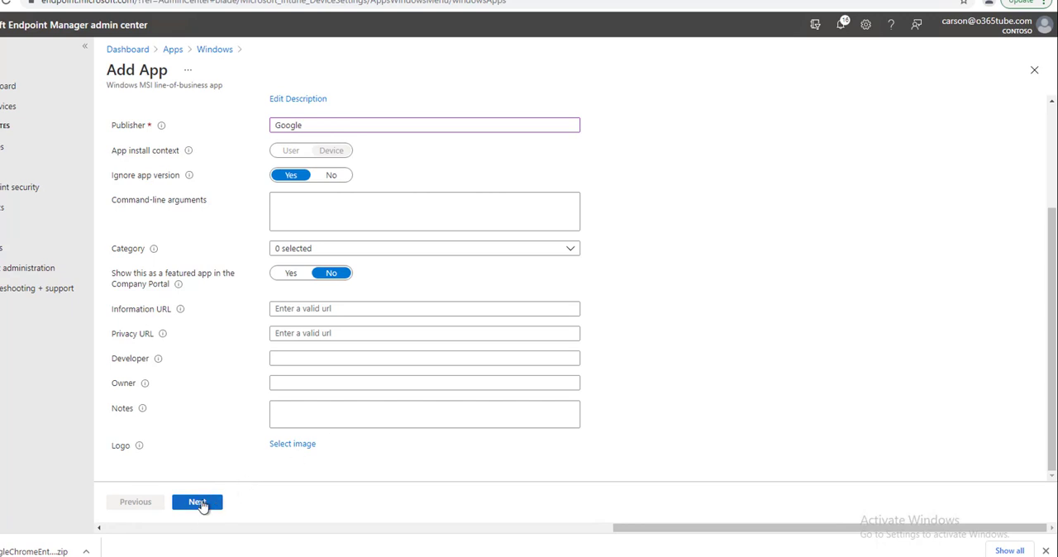
pyautogui.click(196, 501)
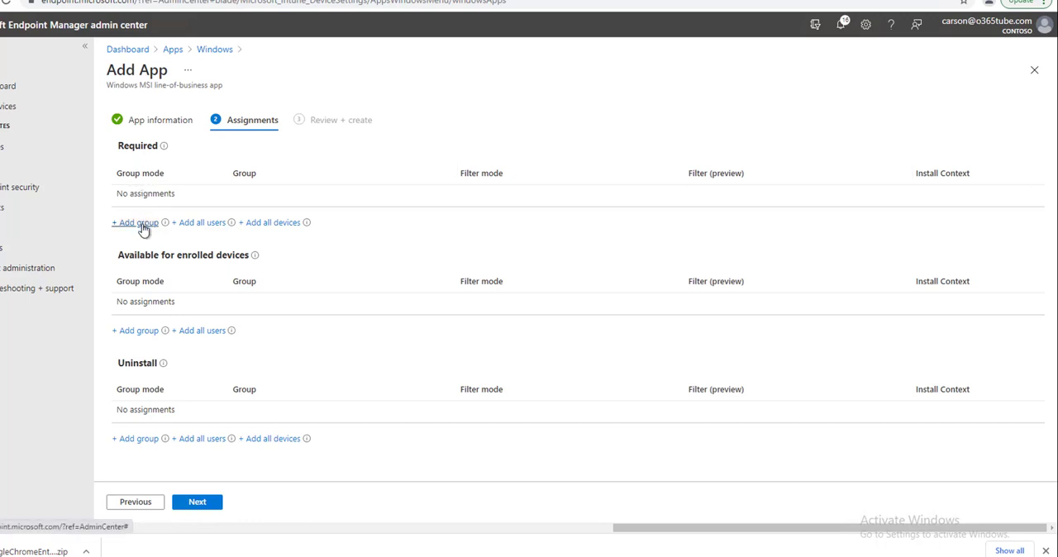
pyautogui.moveTo(199, 234)
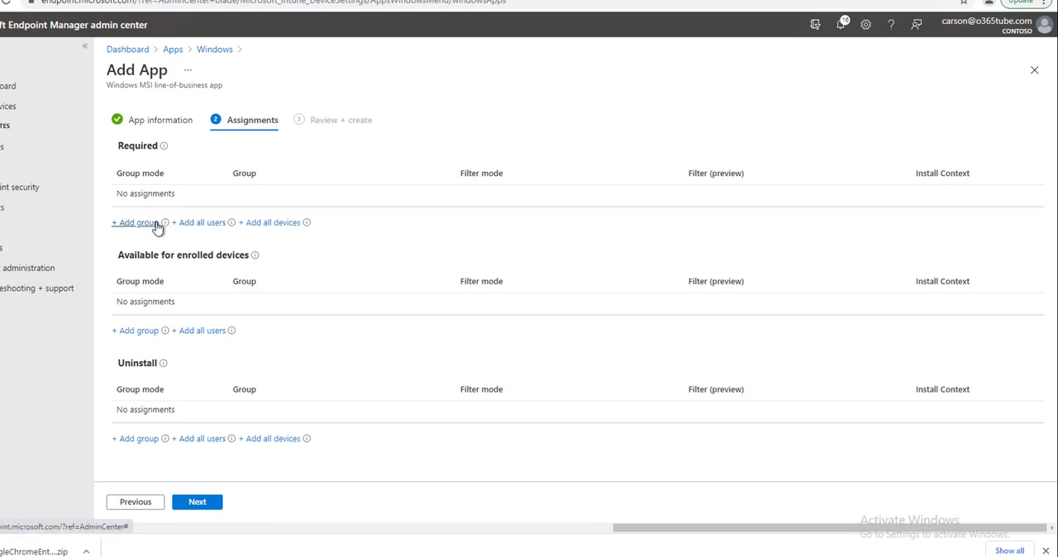
pyautogui.moveTo(195, 235)
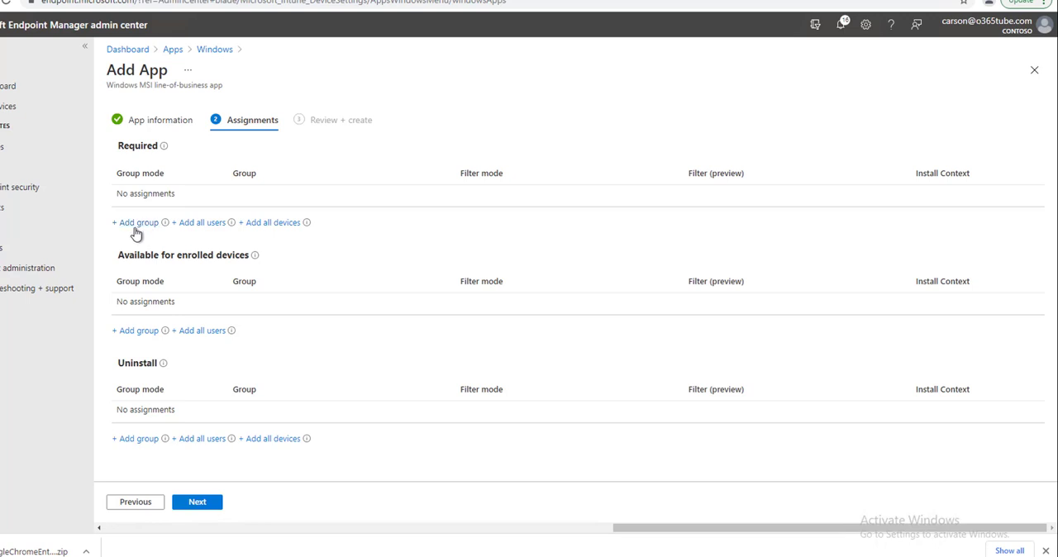
pyautogui.moveTo(202, 223)
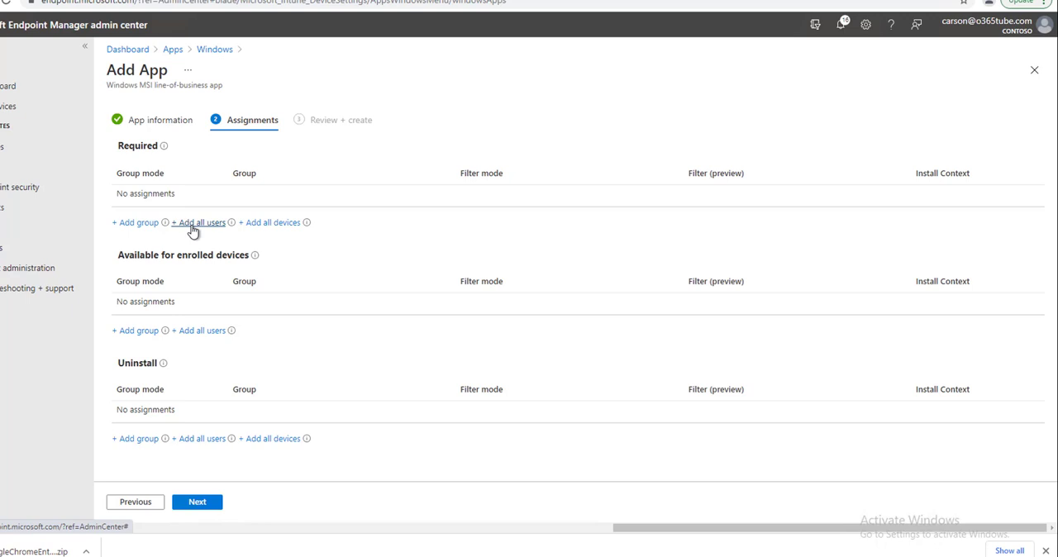
pyautogui.moveTo(193, 232)
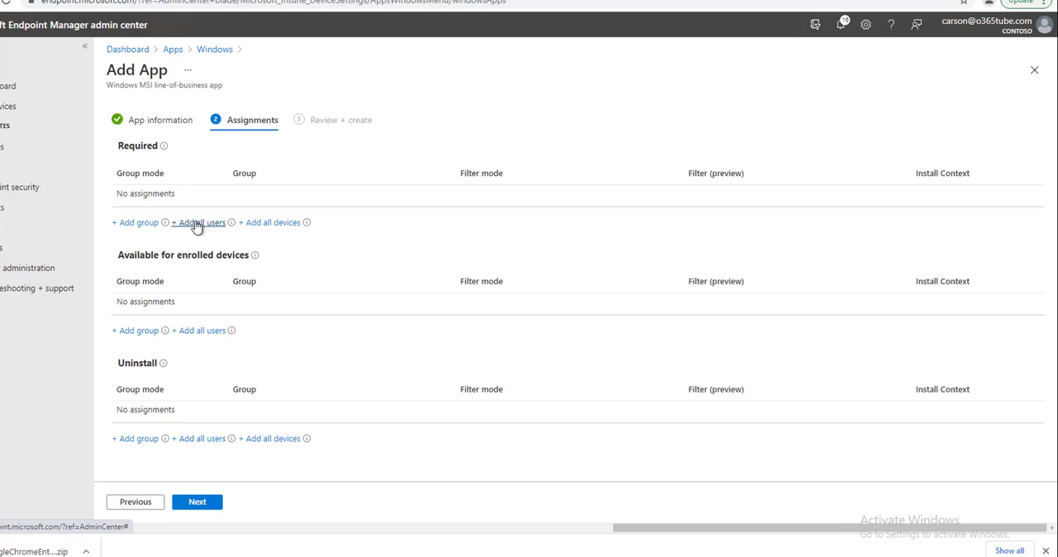
pyautogui.moveTo(141, 222)
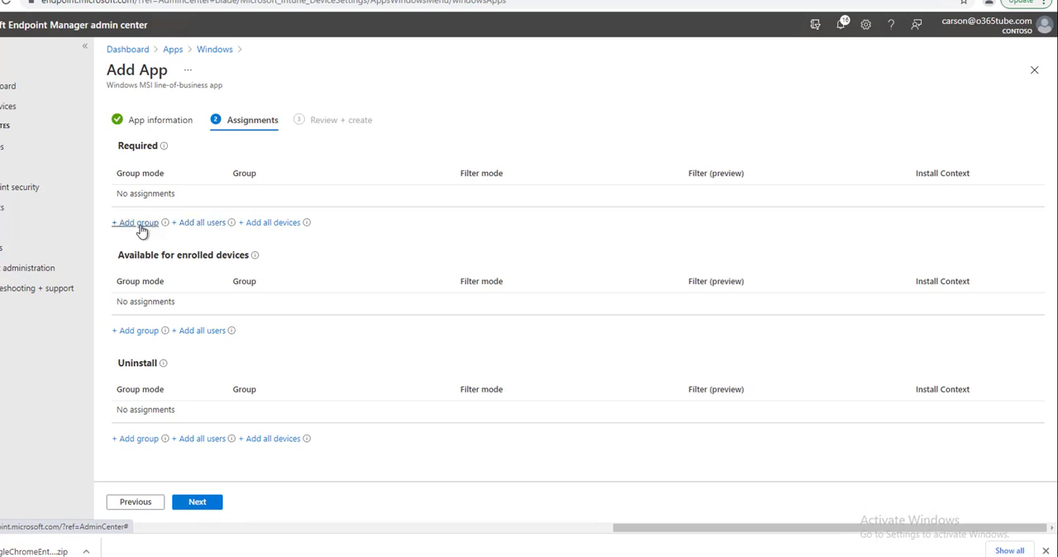
pyautogui.moveTo(272, 222)
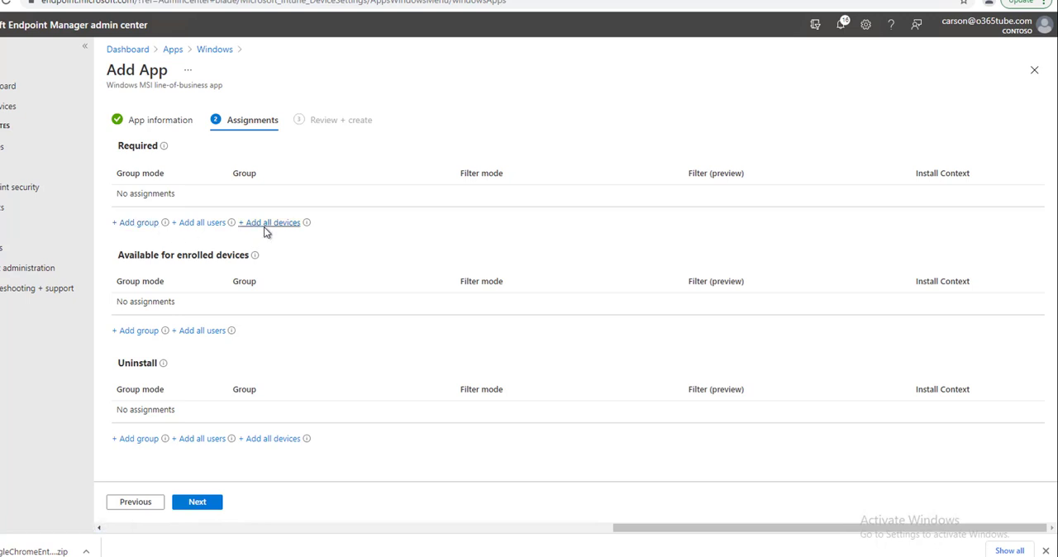
# Step: Add All devices under Required assignments for the Chrome app
pyautogui.click(272, 222)
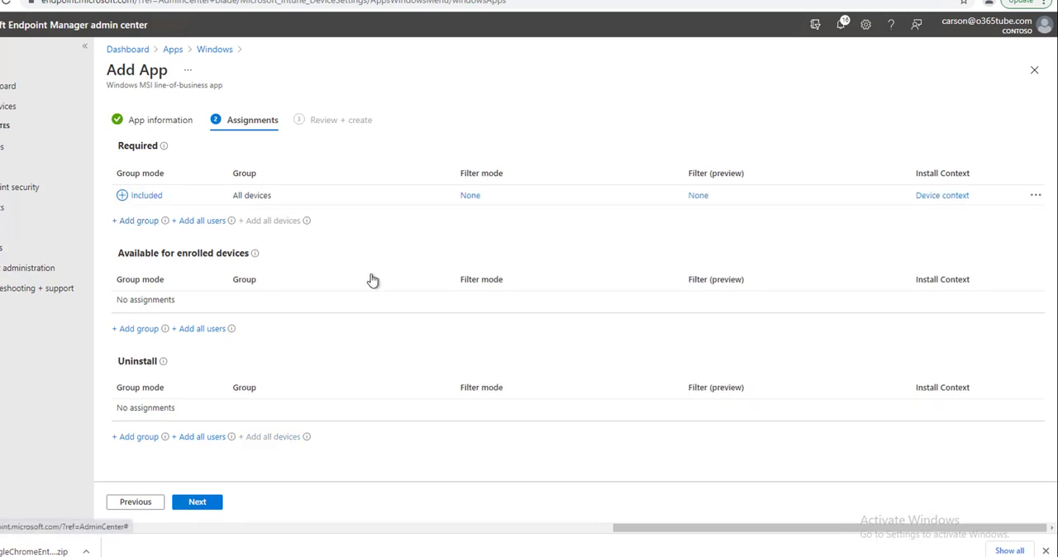
pyautogui.moveTo(182, 264)
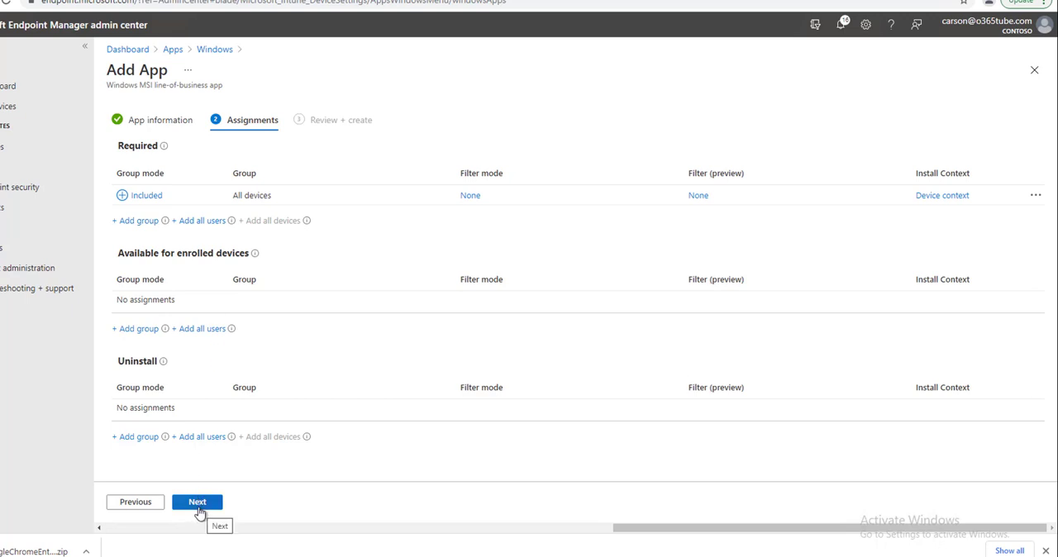
# Step: Review the Google Chrome 92.0.45 app summary and create the app
pyautogui.click(197, 501)
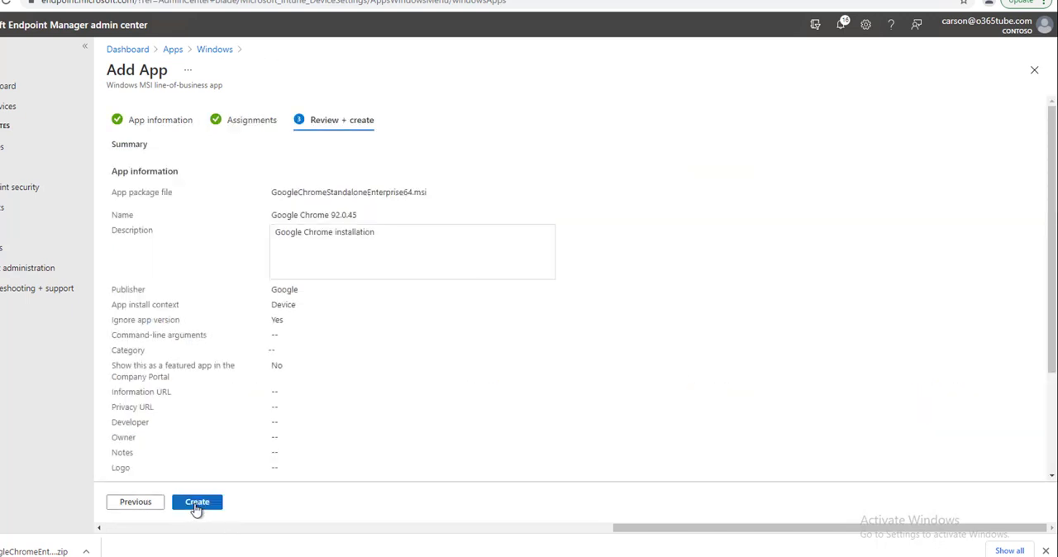
pyautogui.click(197, 502)
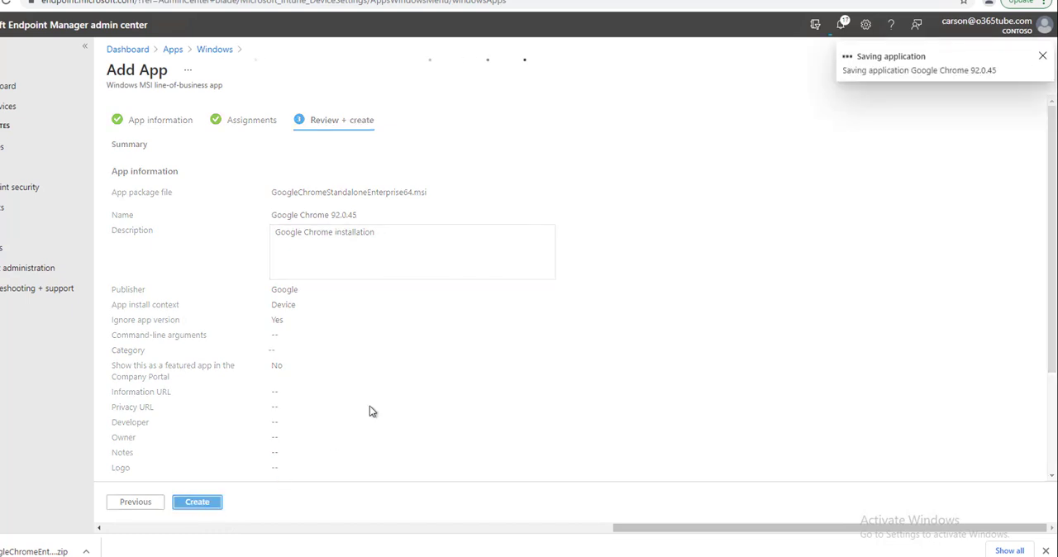
pyautogui.click(197, 501)
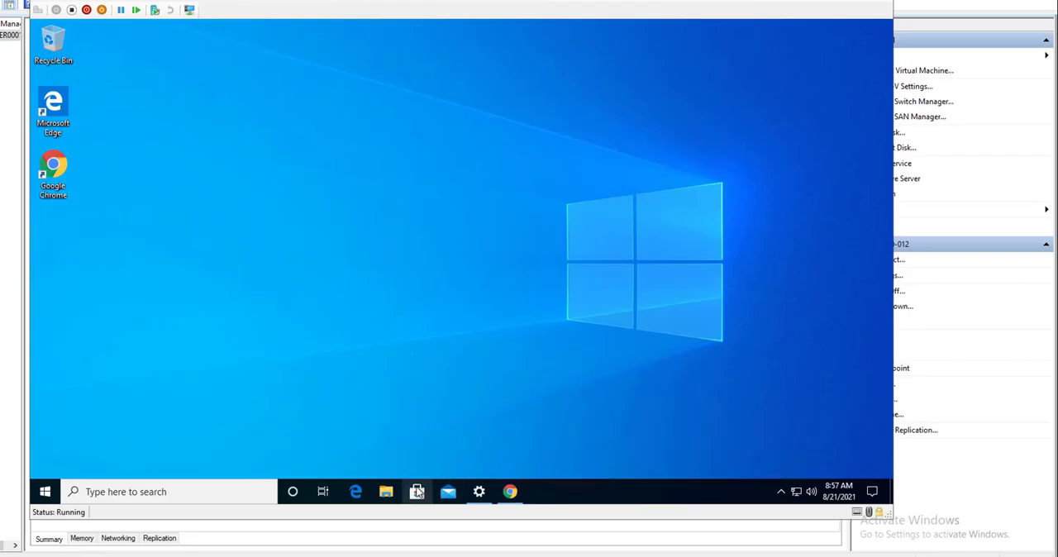
# Step: Search Windows for 'co' to open Control Panel on the test VM
pyautogui.click(416, 491)
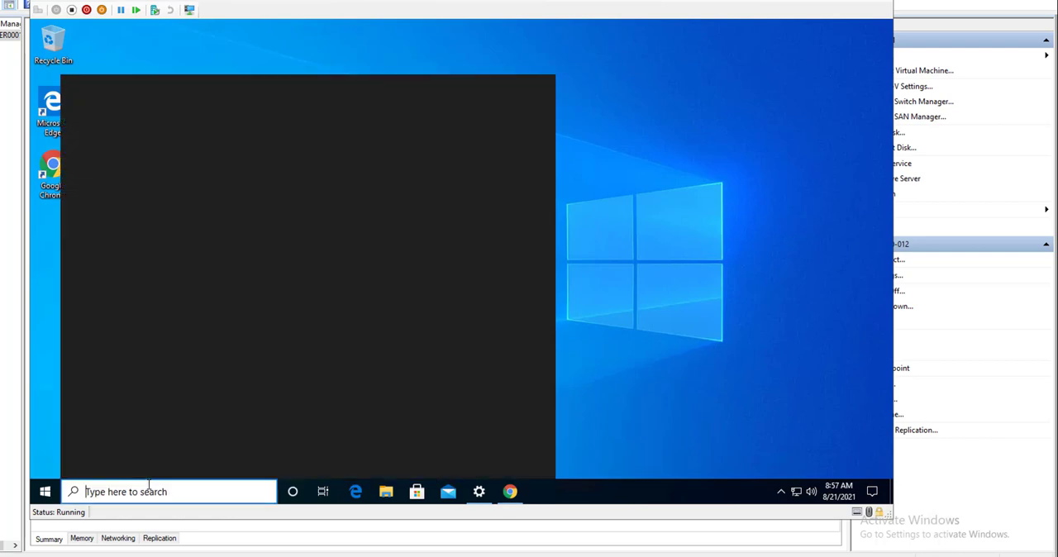
pyautogui.write('co')
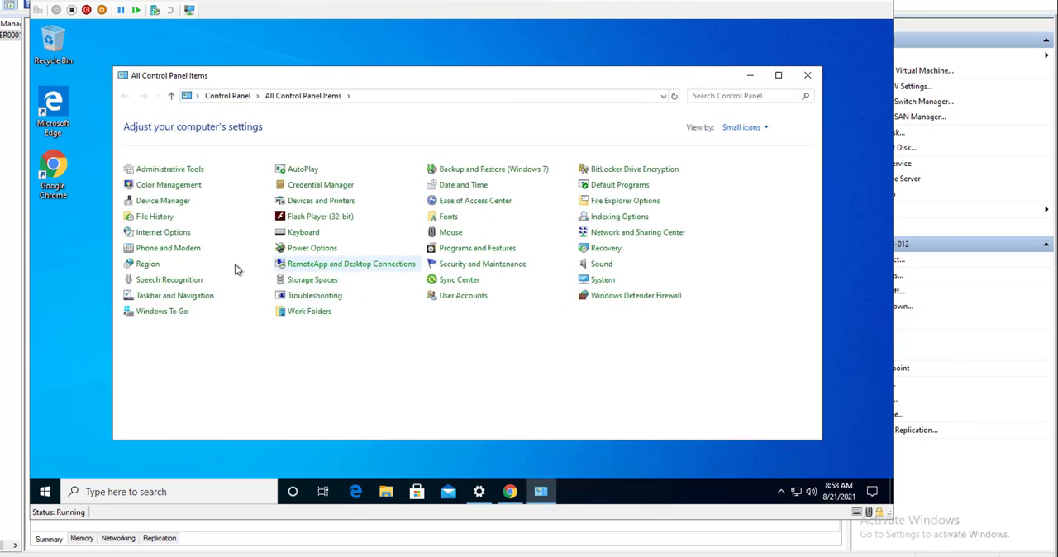
pyautogui.moveTo(483, 262)
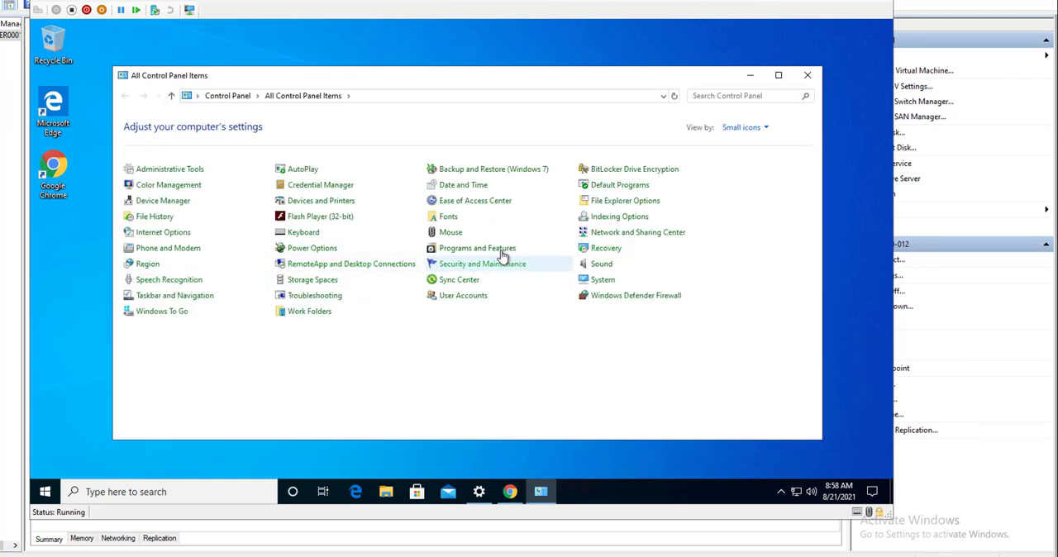
pyautogui.moveTo(476, 248)
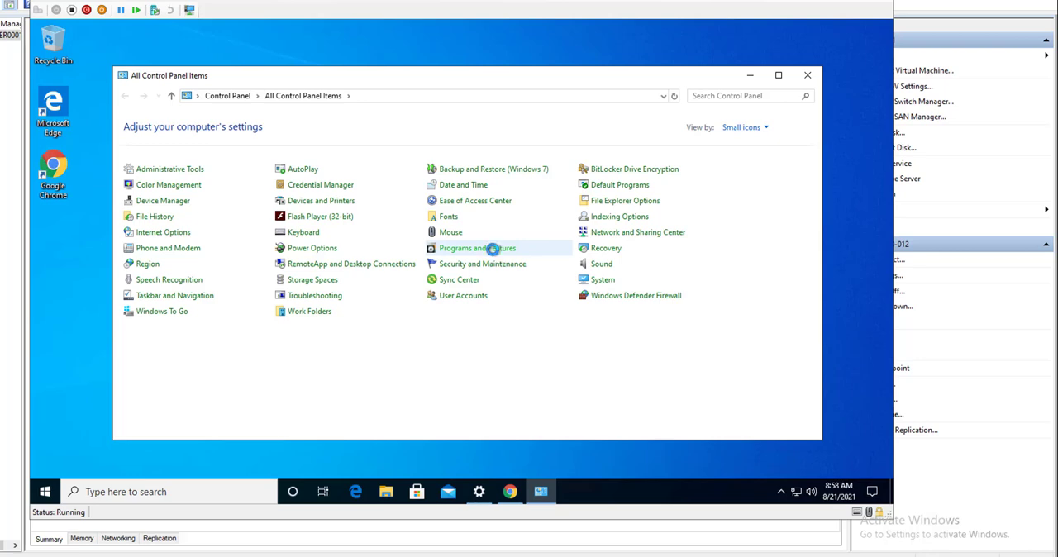
# Step: Uninstall Google Chrome in Programs and Features, confirming the prompt and User Account Control
pyautogui.click(476, 248)
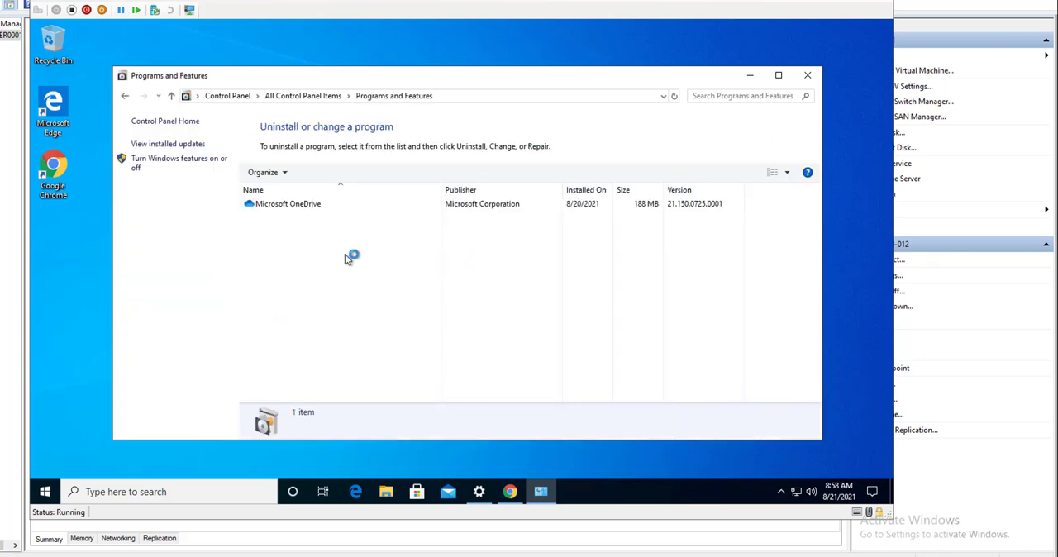
pyautogui.moveTo(335, 274)
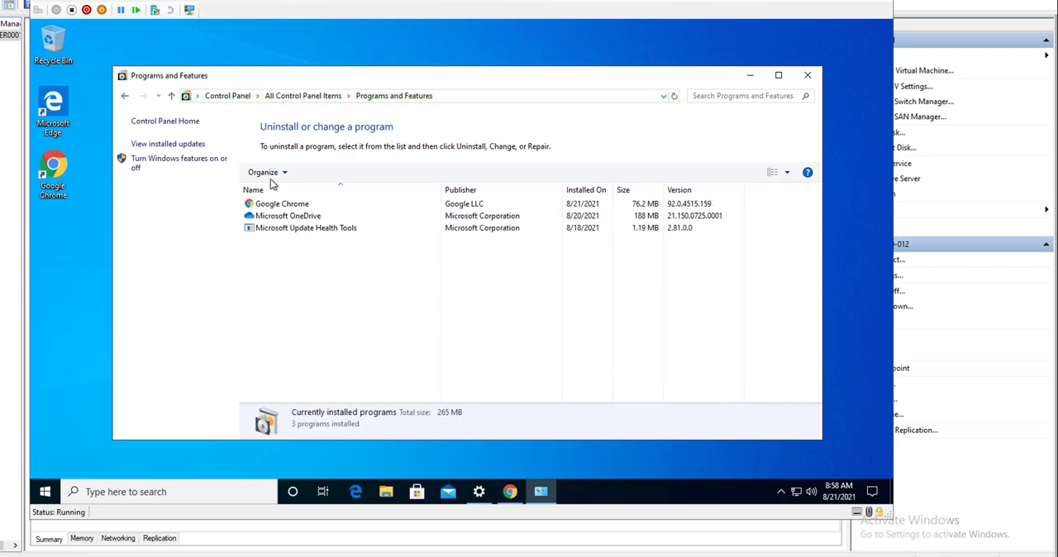
pyautogui.click(287, 216)
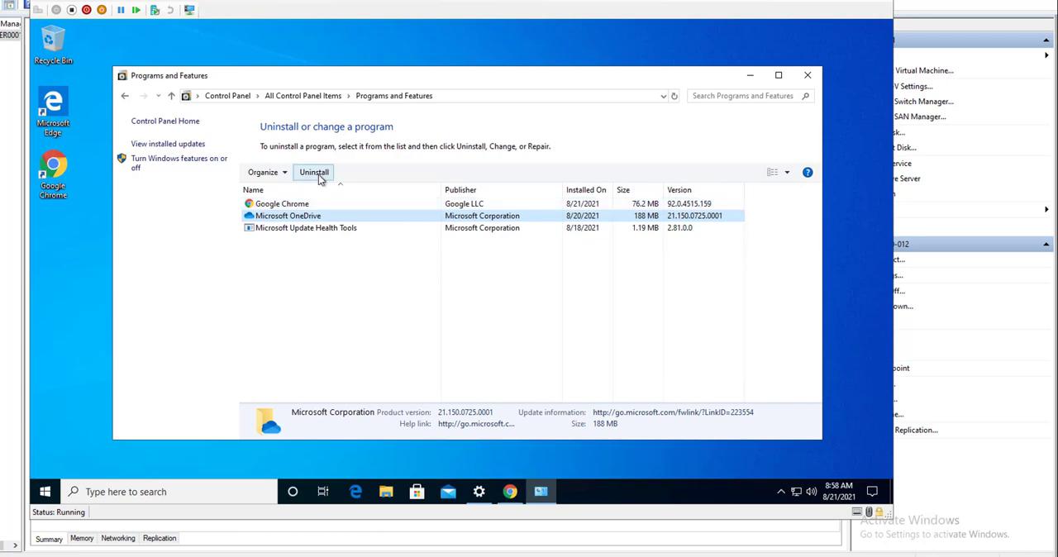
pyautogui.click(282, 203)
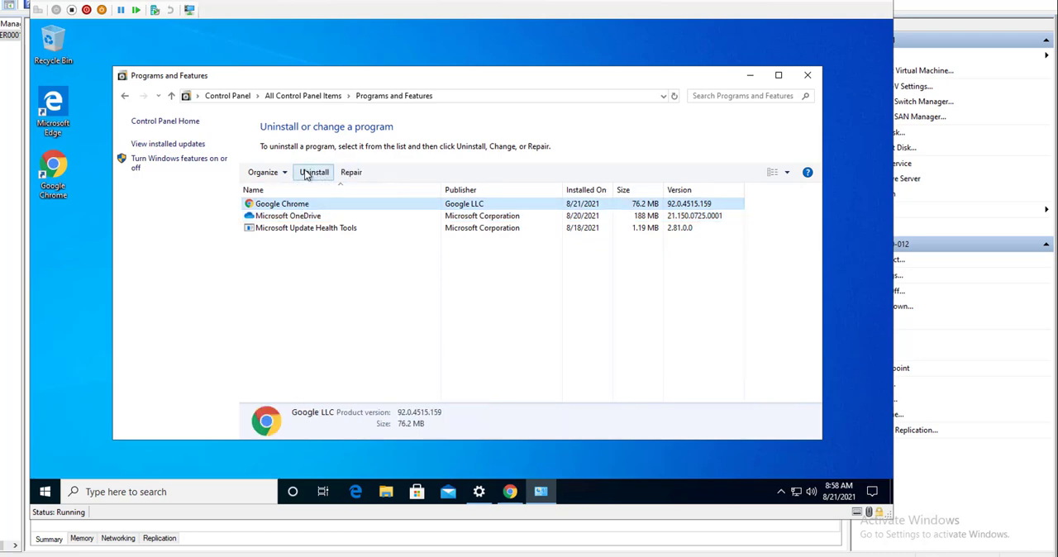
pyautogui.moveTo(314, 174)
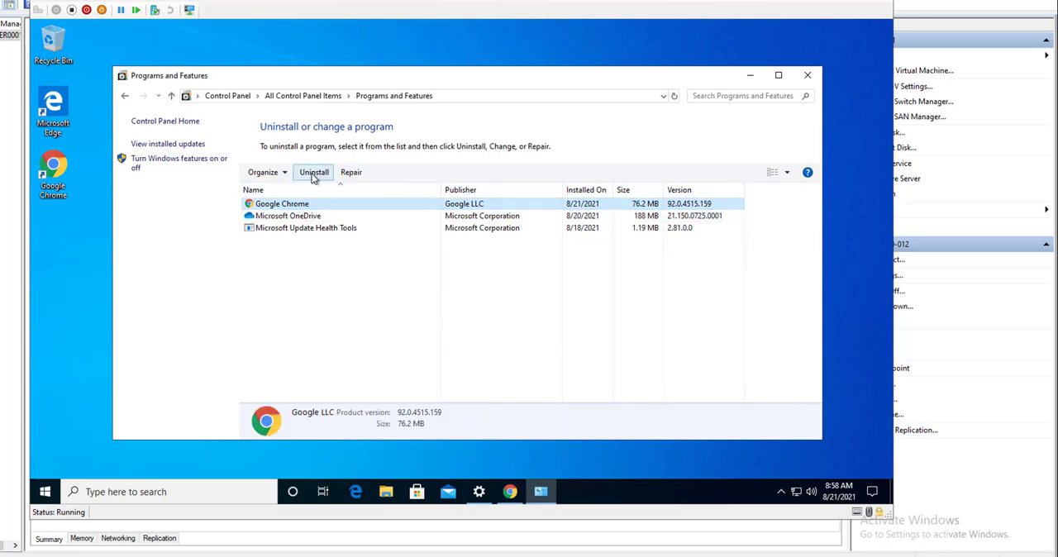
pyautogui.click(313, 172)
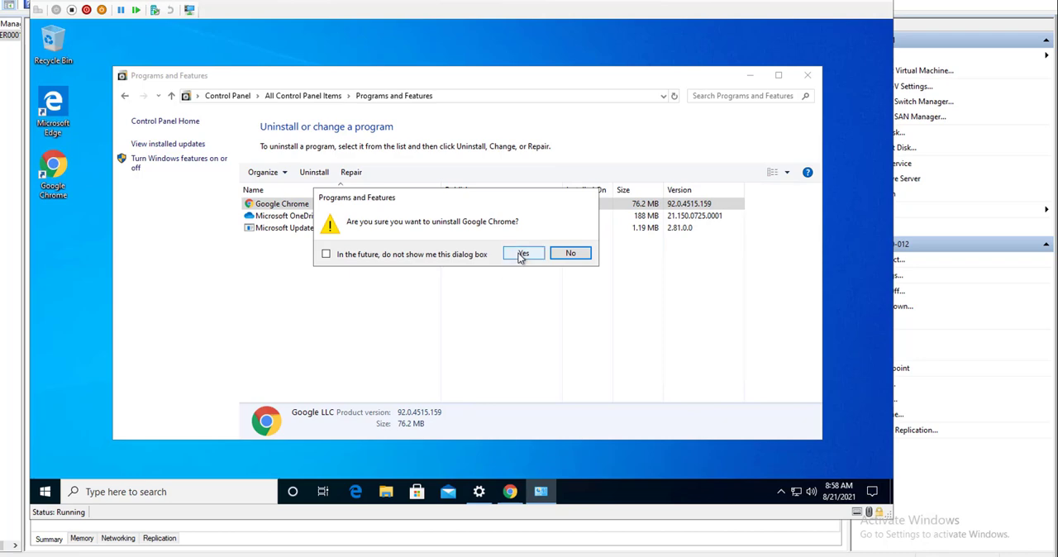
pyautogui.click(522, 252)
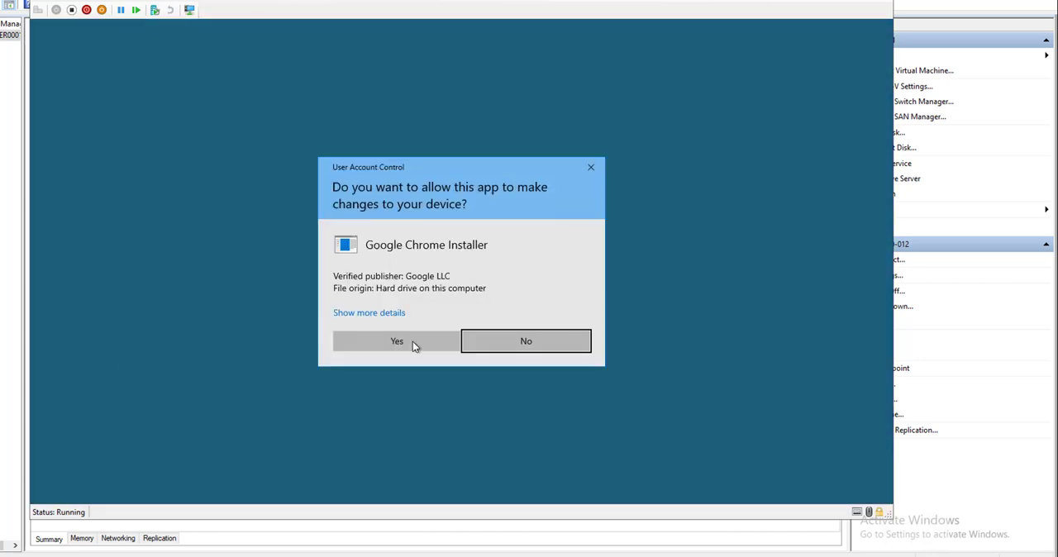
pyautogui.click(397, 341)
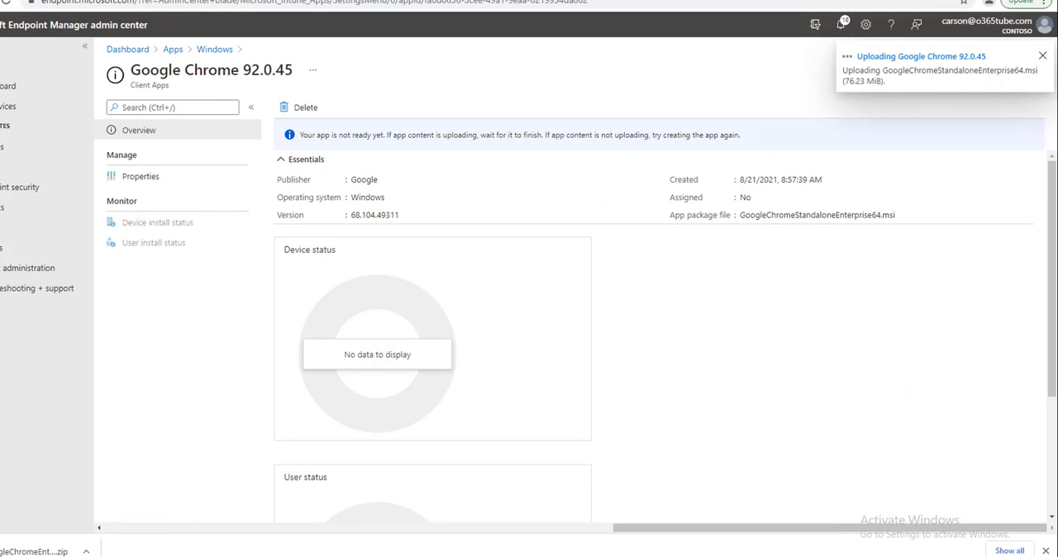
pyautogui.moveTo(29, 267)
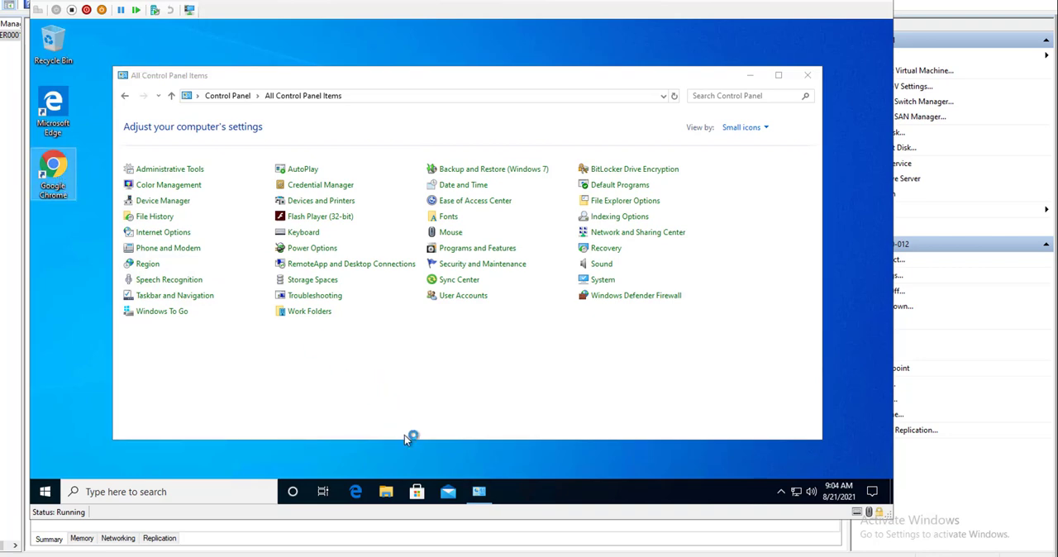
pyautogui.moveTo(182, 436)
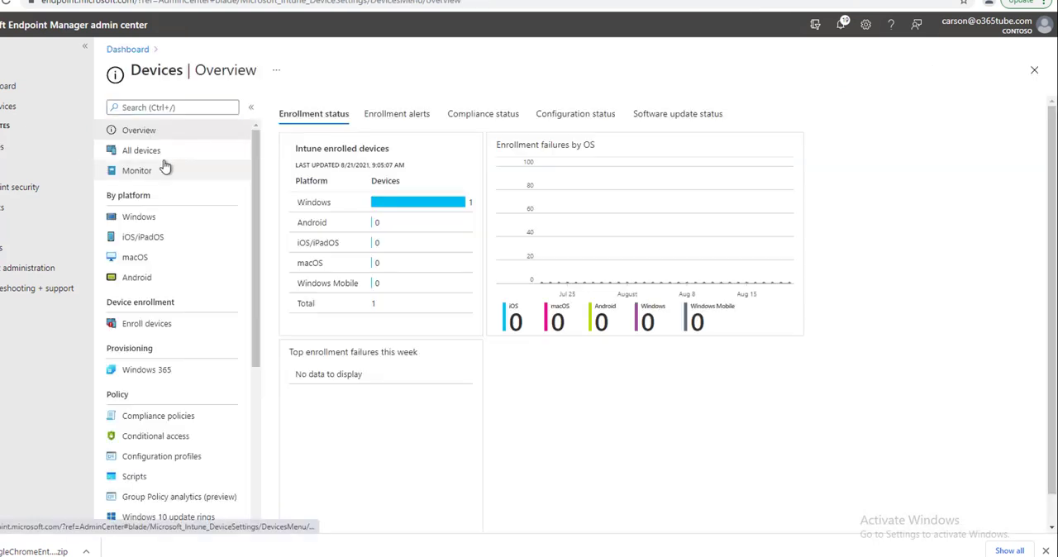
# Step: Open device Windows10-012 from All devices and trigger a Sync
pyautogui.click(140, 149)
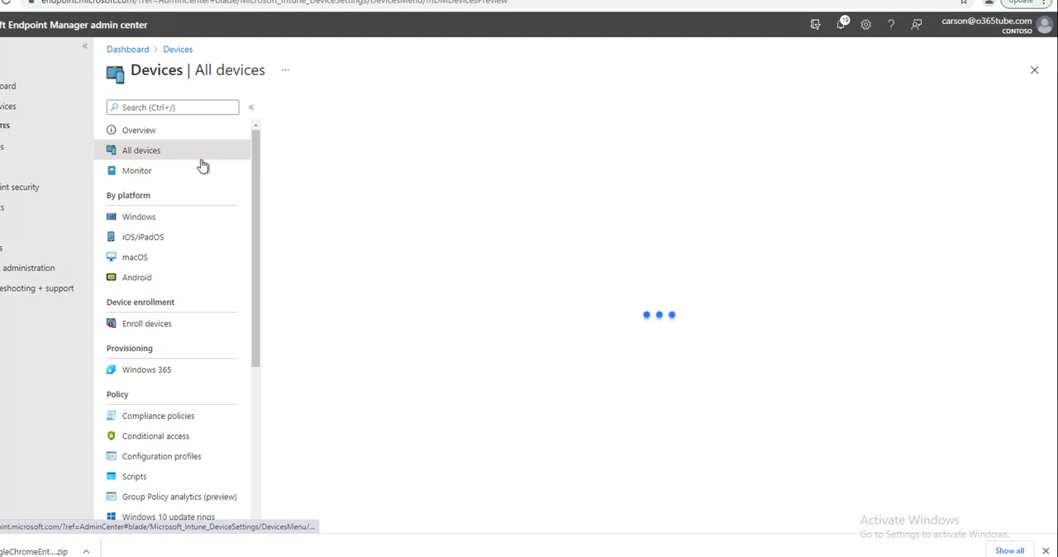
pyautogui.click(141, 149)
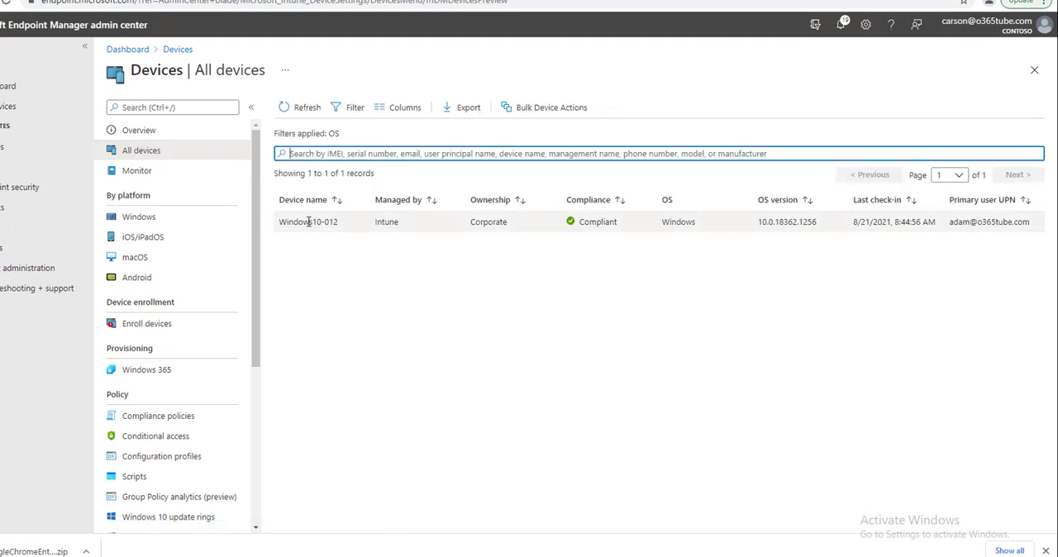
pyautogui.click(308, 222)
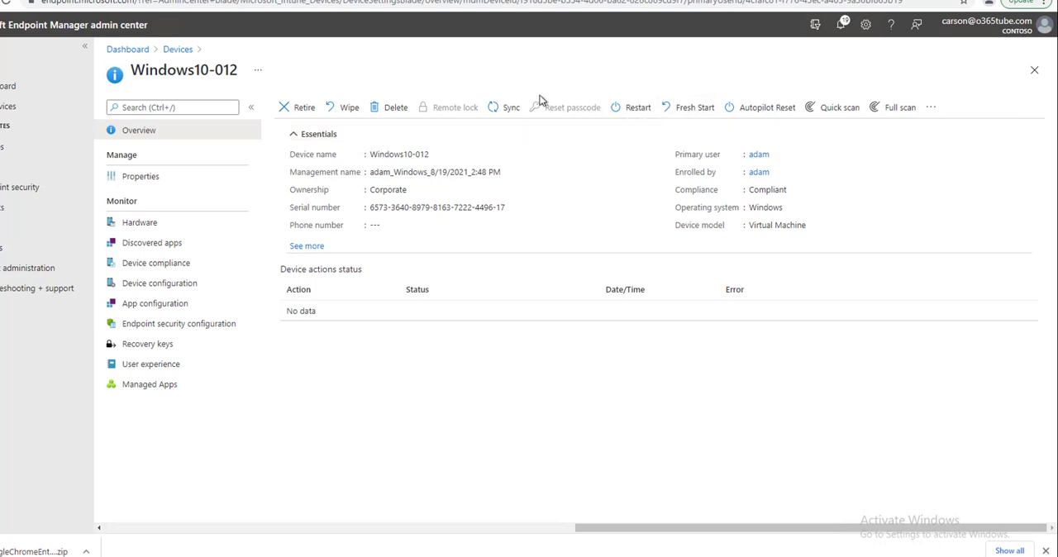
pyautogui.click(504, 106)
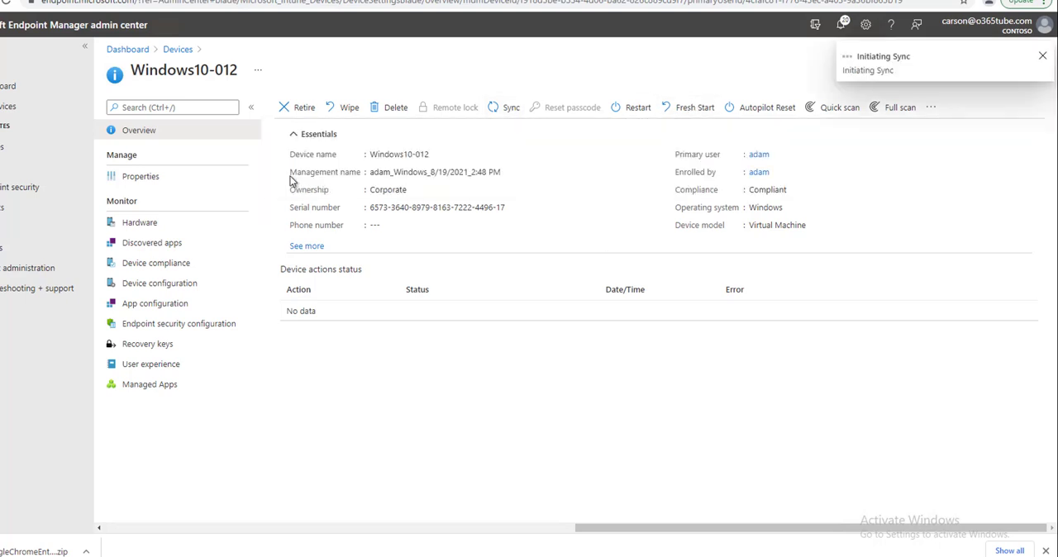
pyautogui.click(503, 107)
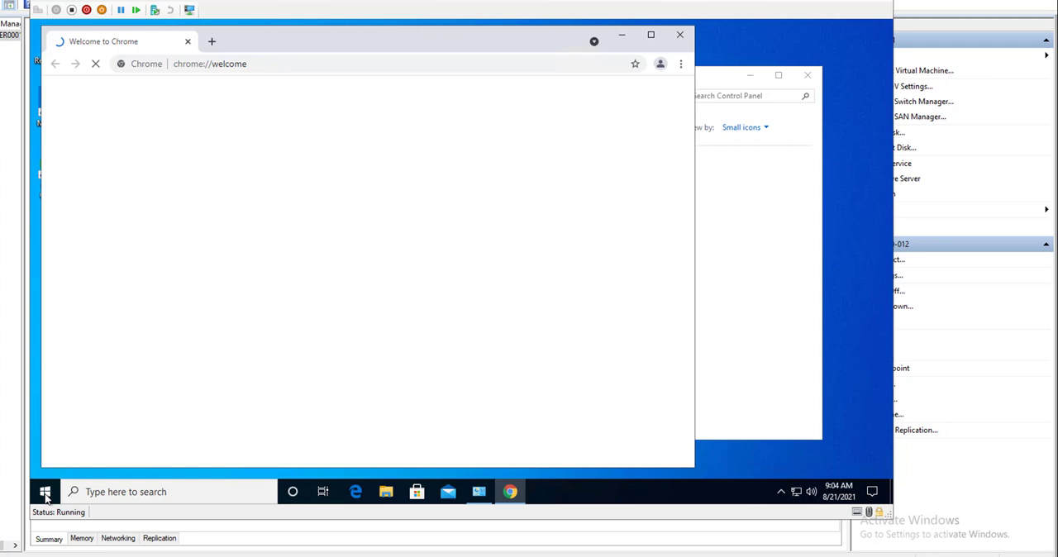
pyautogui.moveTo(70, 483)
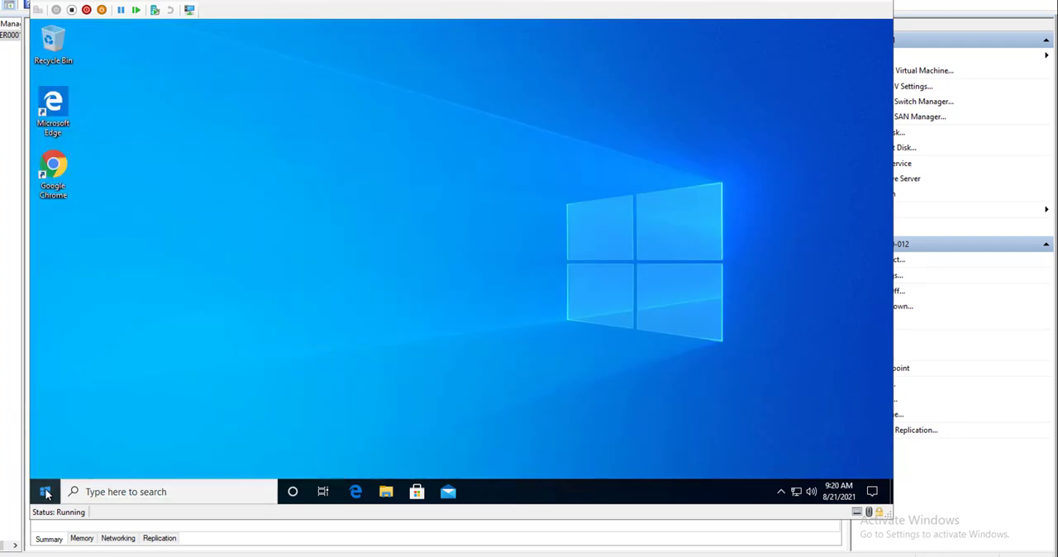
# Step: Open the Start menu app list showing Google Chrome as recently added
pyautogui.click(44, 491)
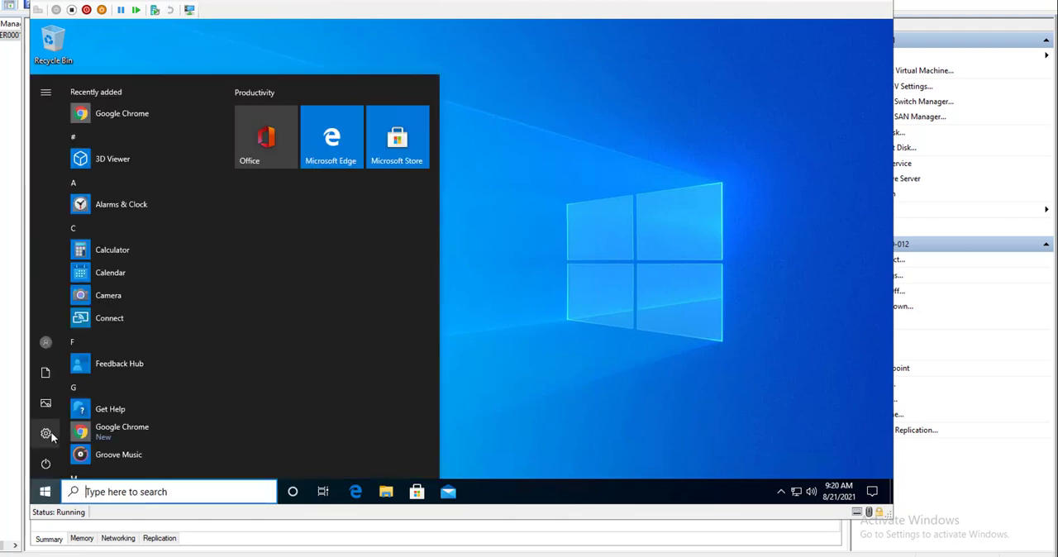
pyautogui.moveTo(45, 432)
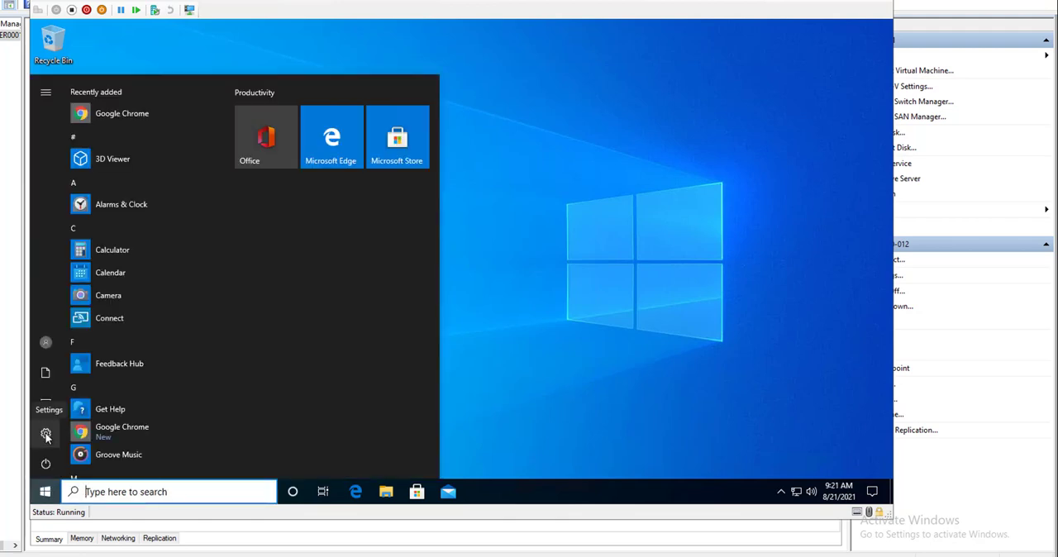
# Step: Open Accounts > Access work or school and expand the Contoso Azure AD connection
pyautogui.click(46, 432)
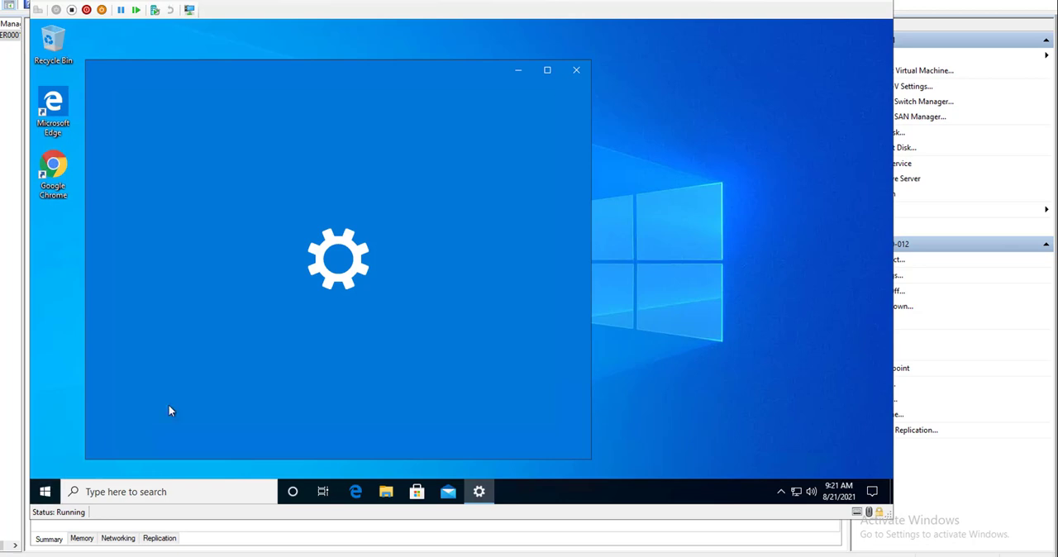
pyautogui.moveTo(404, 311)
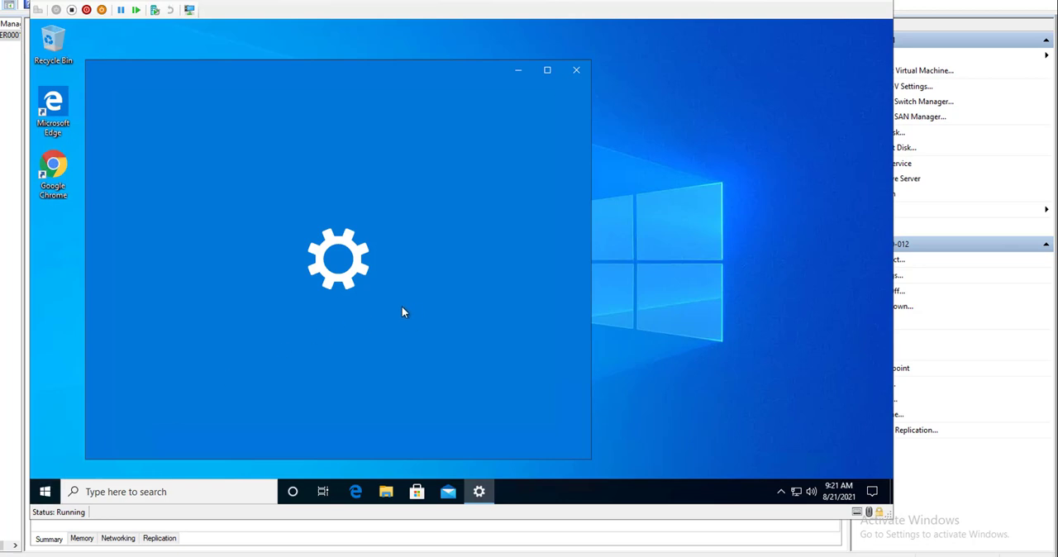
pyautogui.moveTo(380, 370)
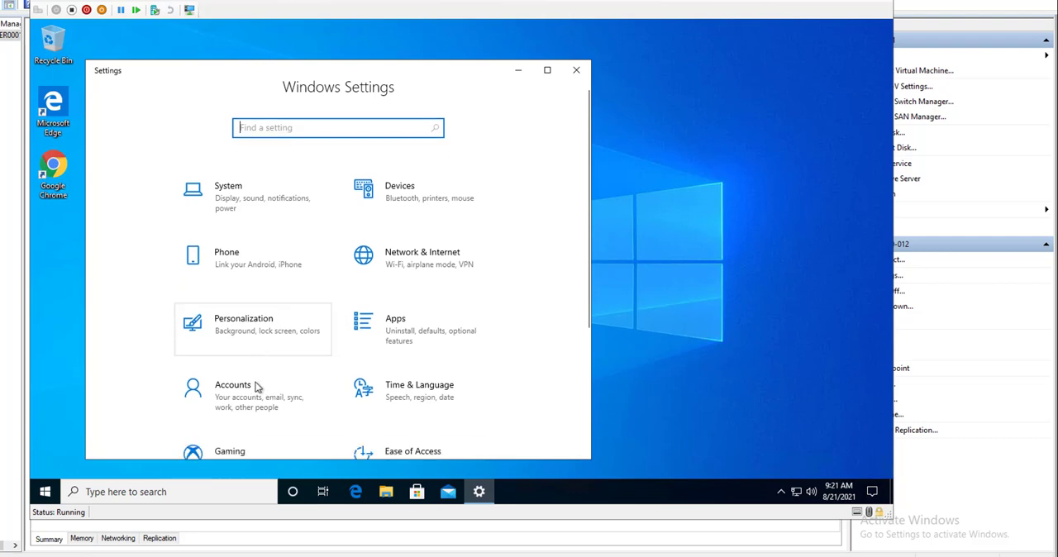
pyautogui.scroll(-3)
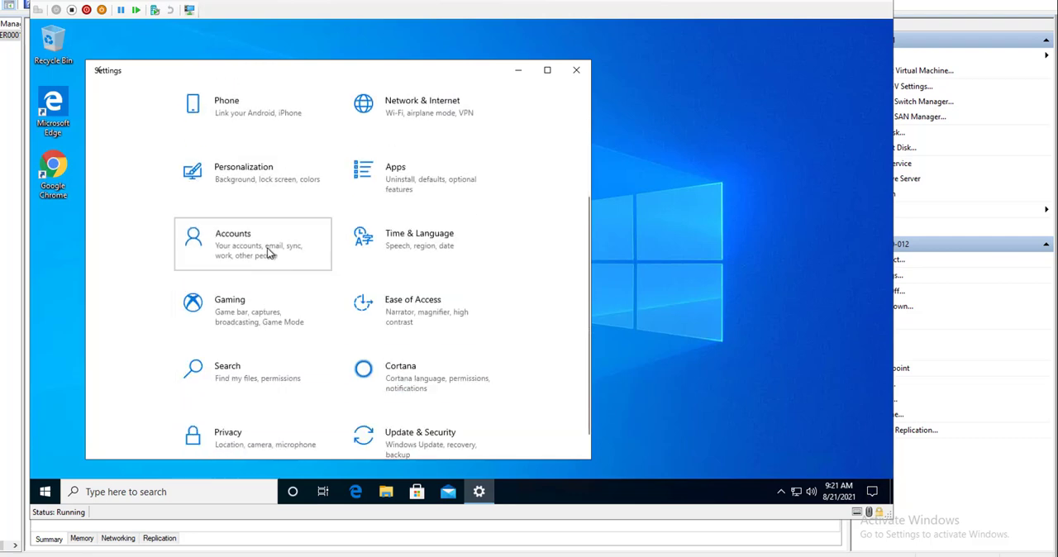
pyautogui.click(252, 244)
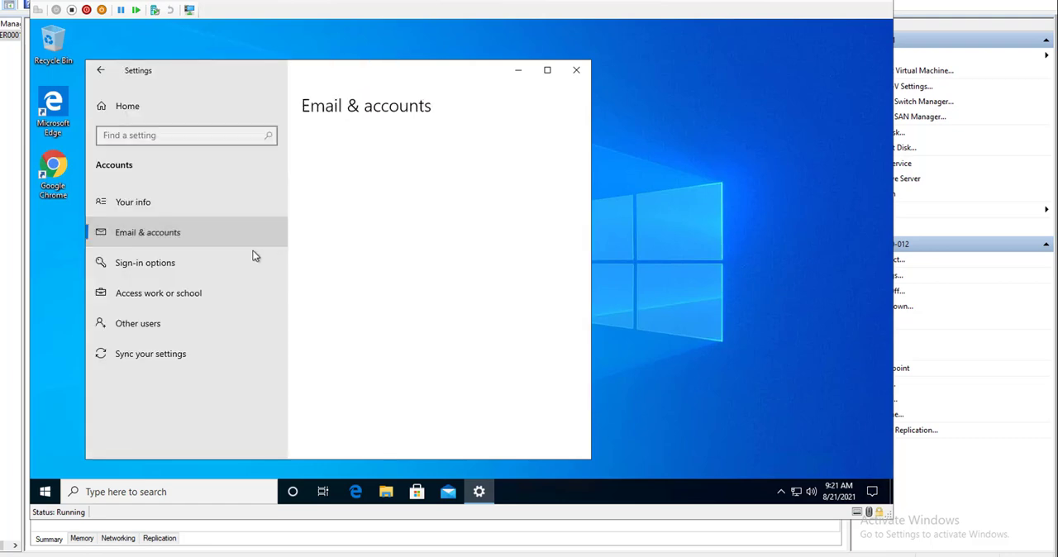
pyautogui.click(148, 232)
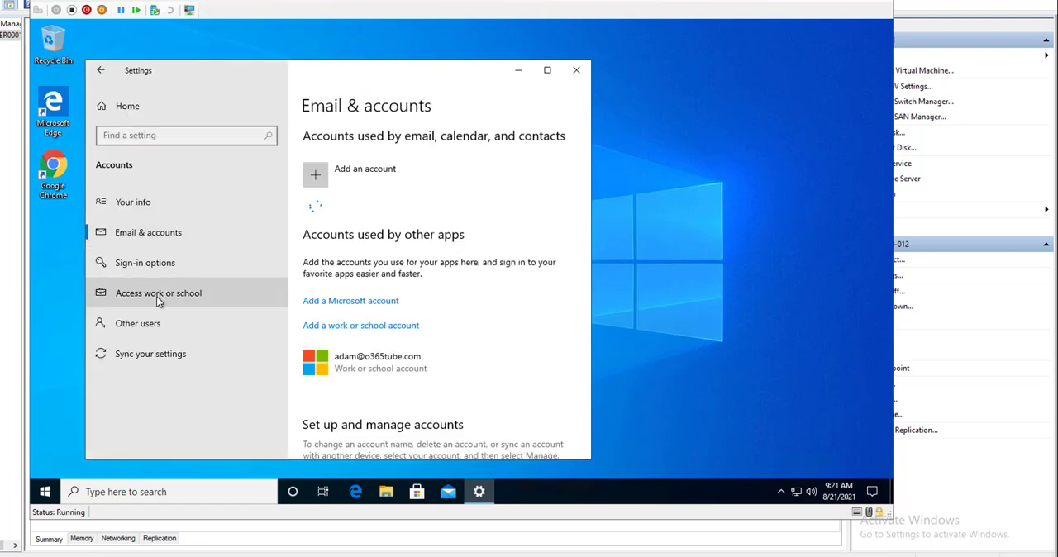
pyautogui.click(158, 292)
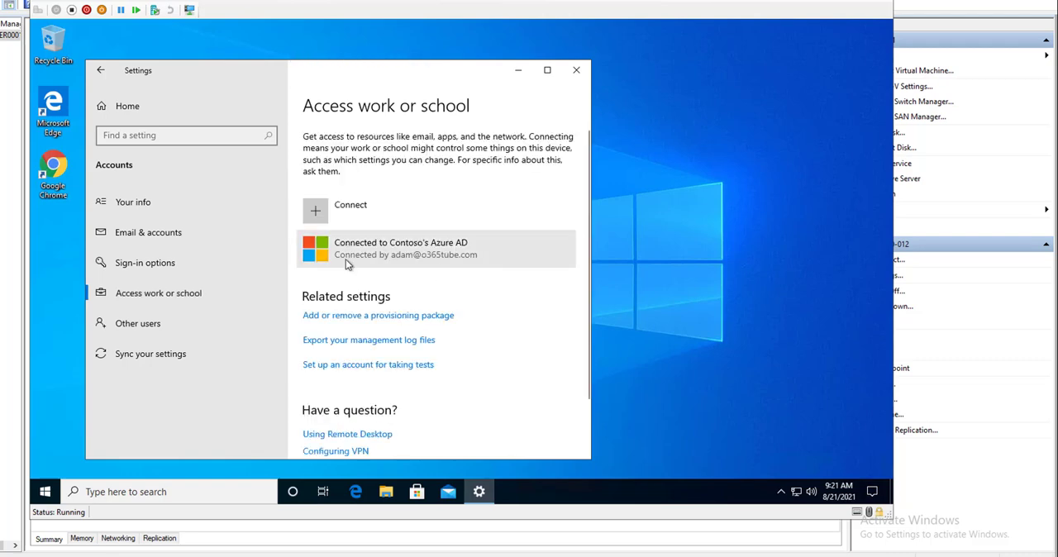
pyautogui.click(413, 248)
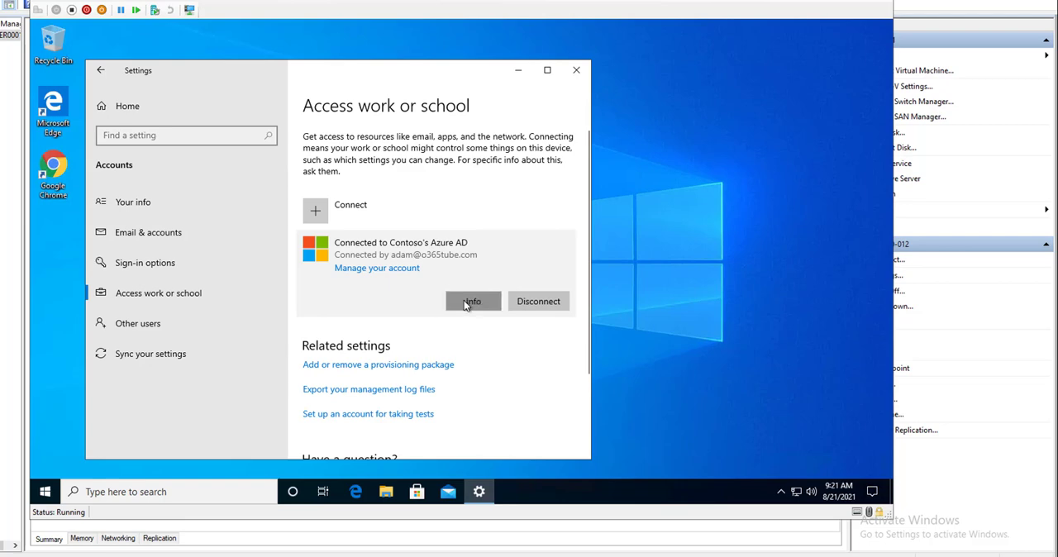
pyautogui.moveTo(463, 308)
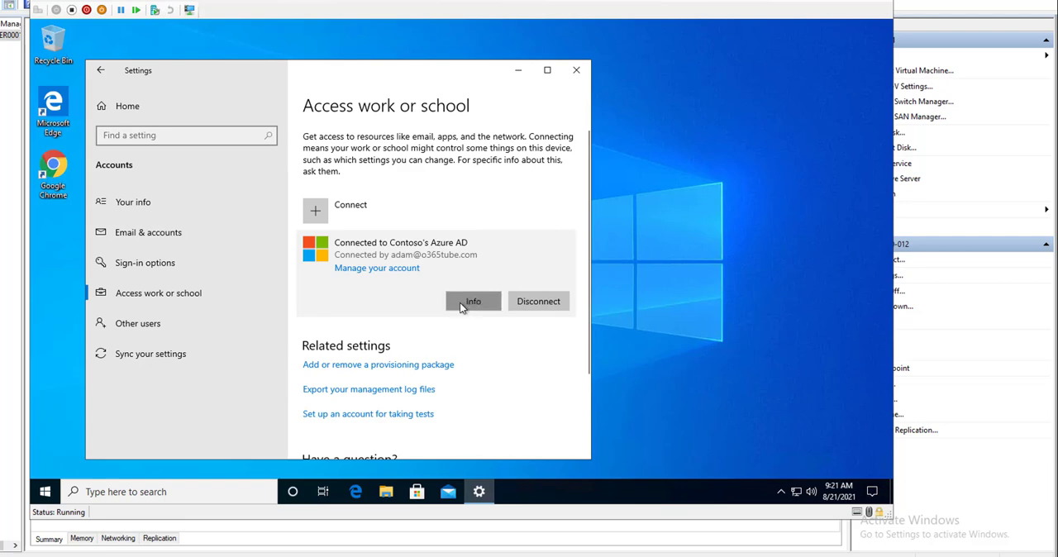
# Step: Confirm Google Chrome is a Contoso-managed app and request a device sync
pyautogui.click(472, 301)
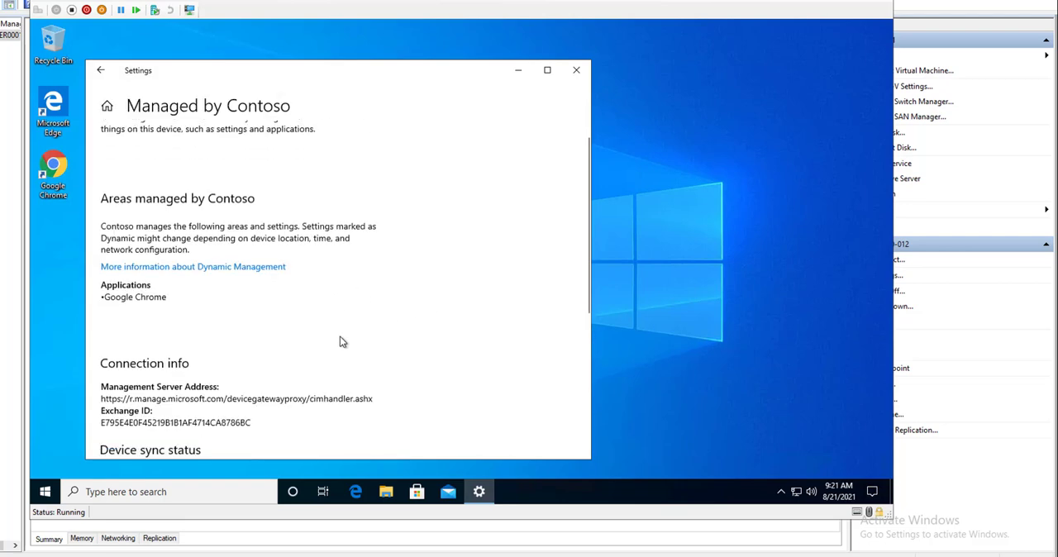
pyautogui.scroll(-3)
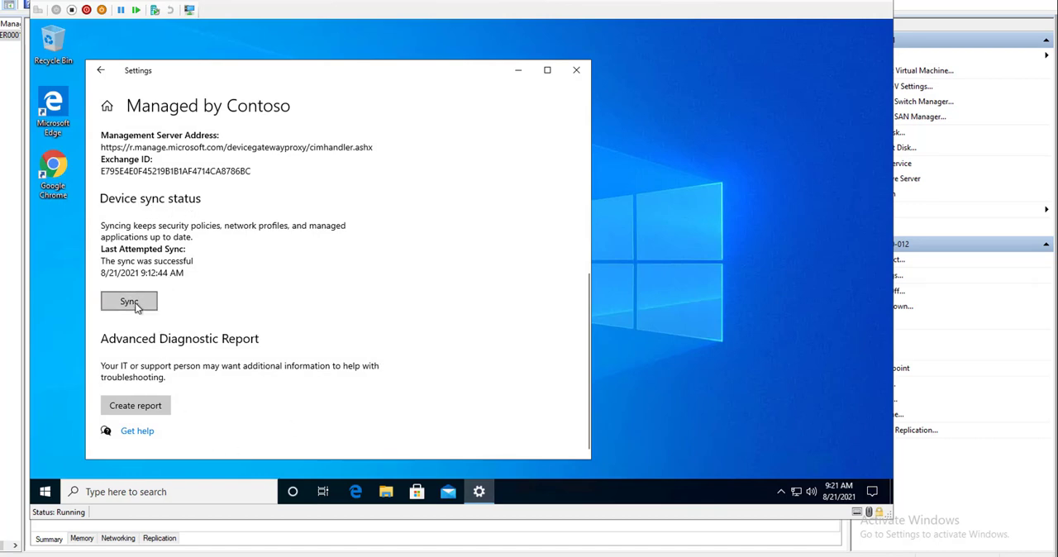
pyautogui.click(129, 301)
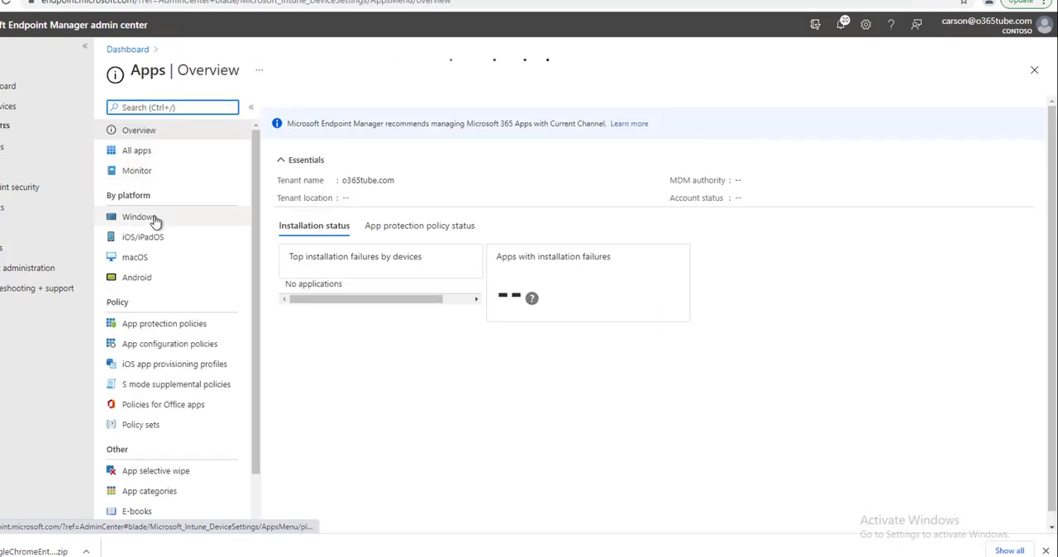
# Step: Check Google Chrome 92.0.45's device and user install status under Windows apps
pyautogui.click(139, 216)
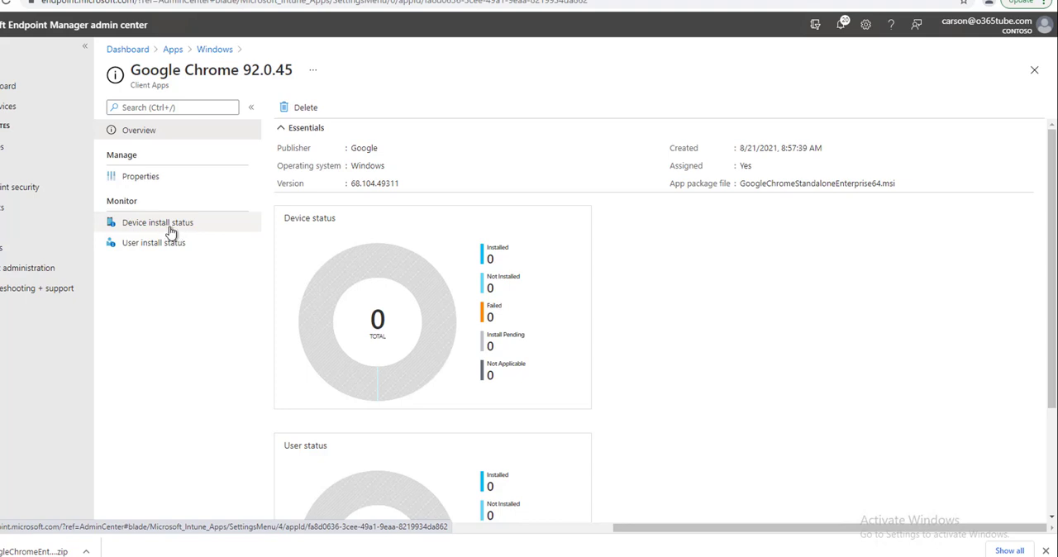
pyautogui.moveTo(170, 233)
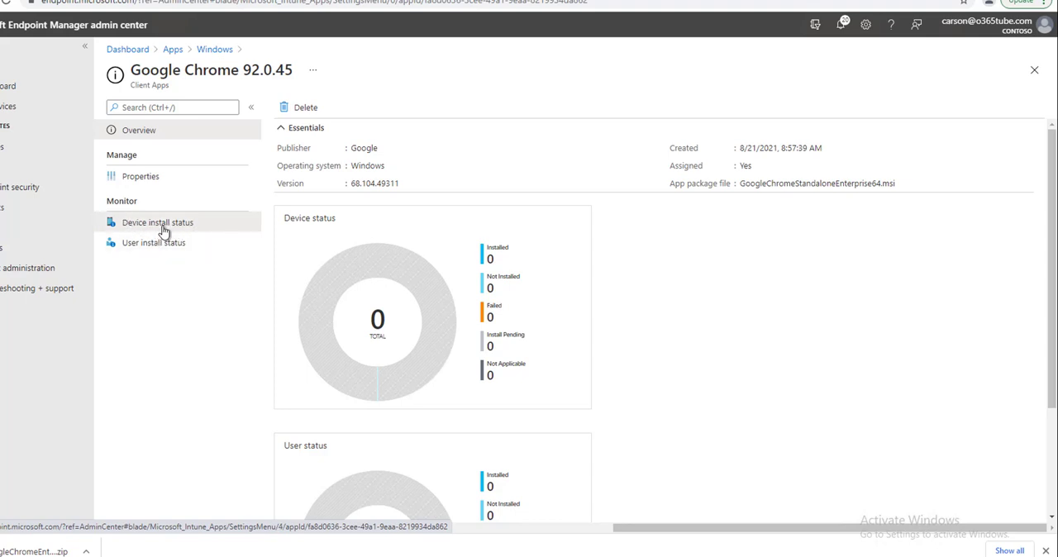
pyautogui.click(158, 221)
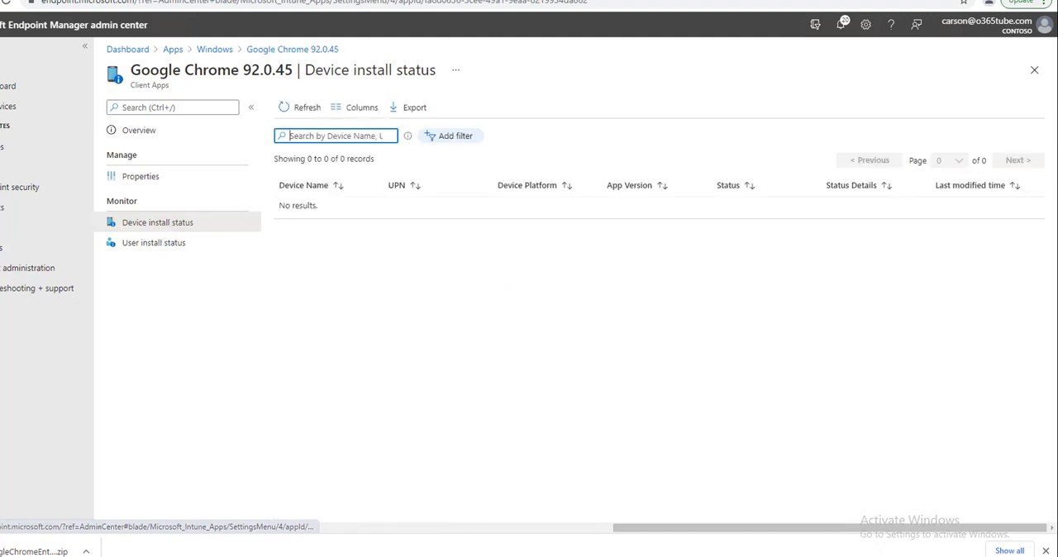
pyautogui.click(153, 242)
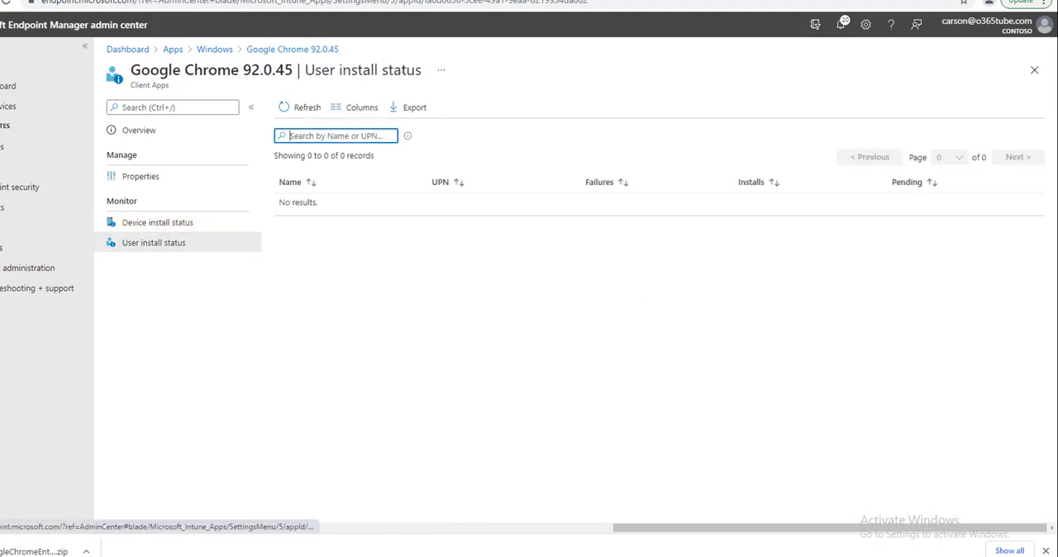